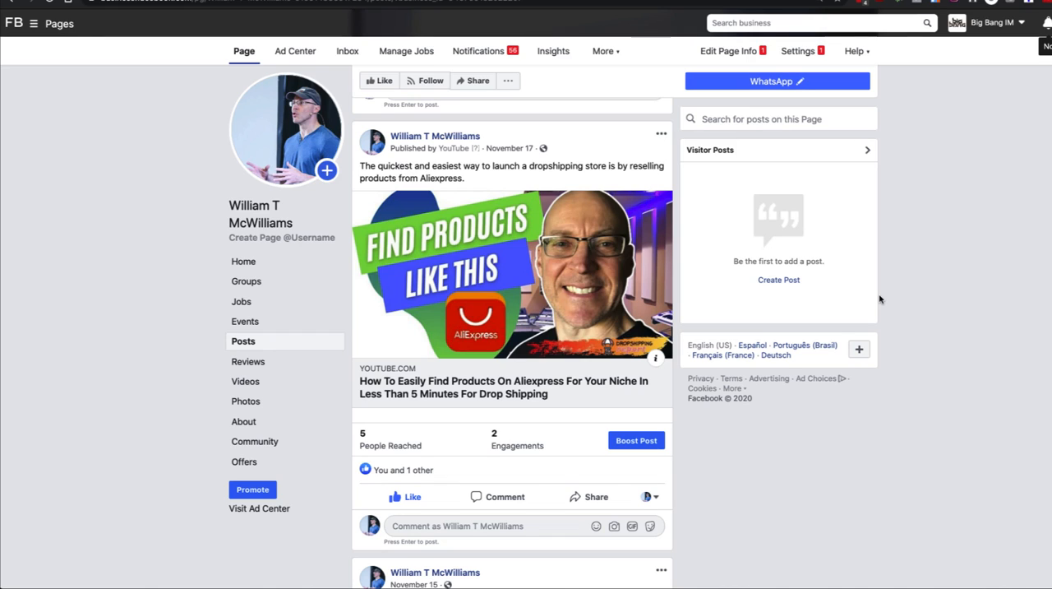
mouse_move(440, 216)
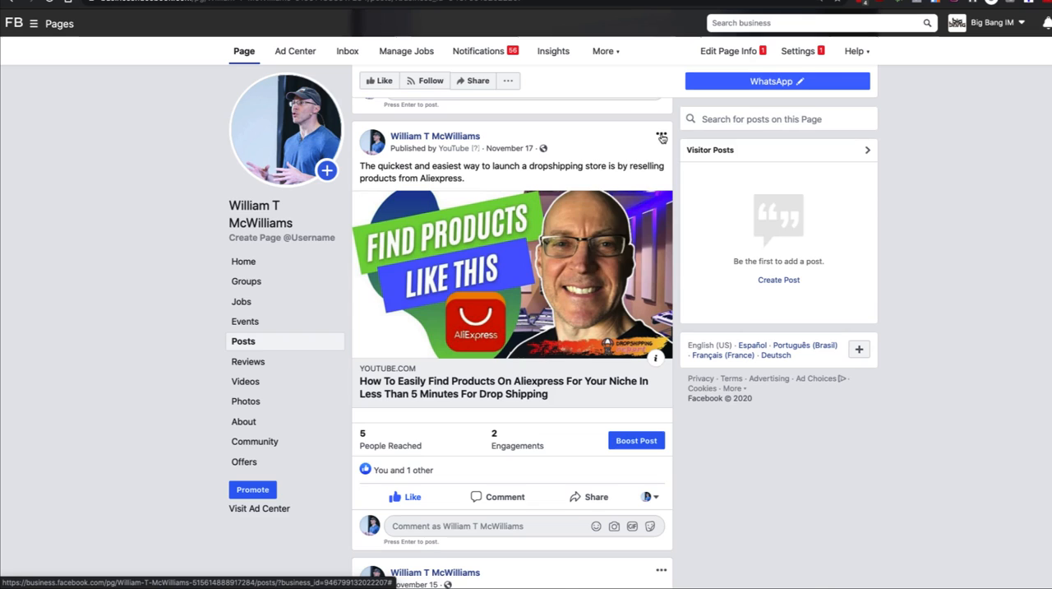
Try editing the dropshipping post's text from its options menu, then back out unchanged
left_click(662, 133)
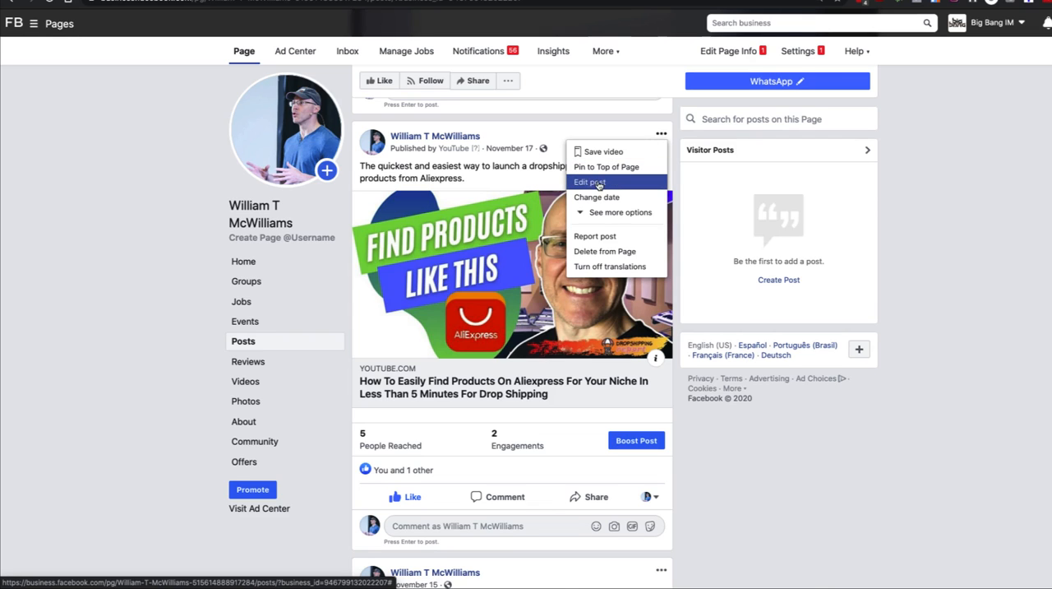
left_click(589, 182)
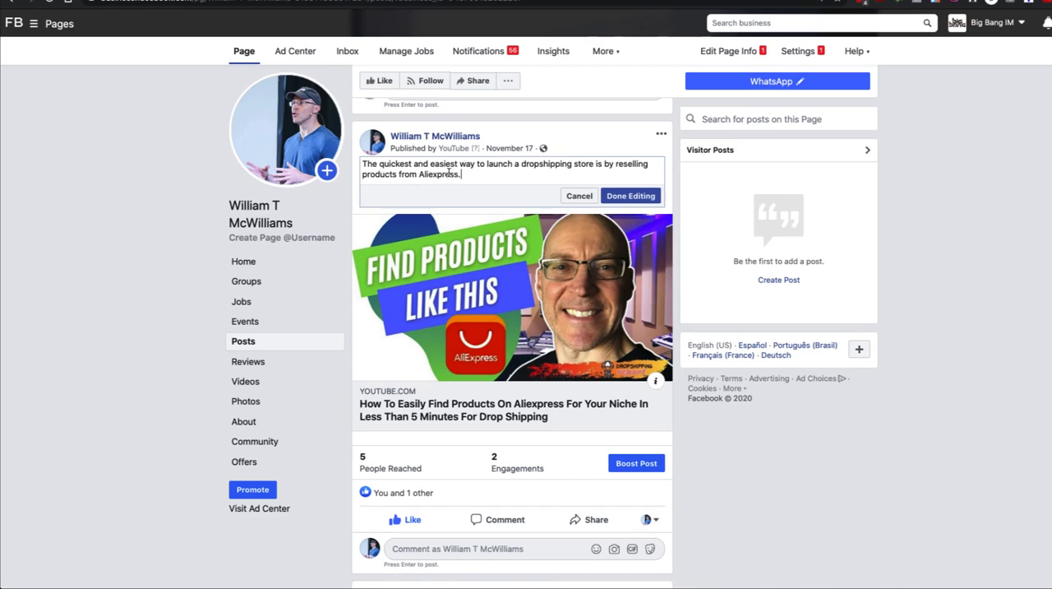
mouse_move(444, 162)
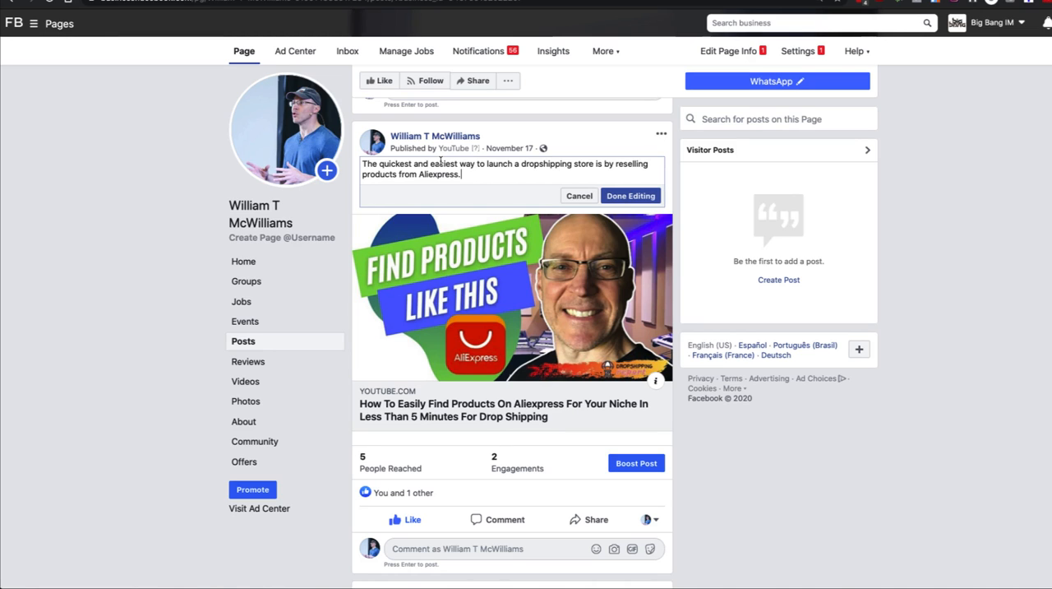
left_click(631, 195)
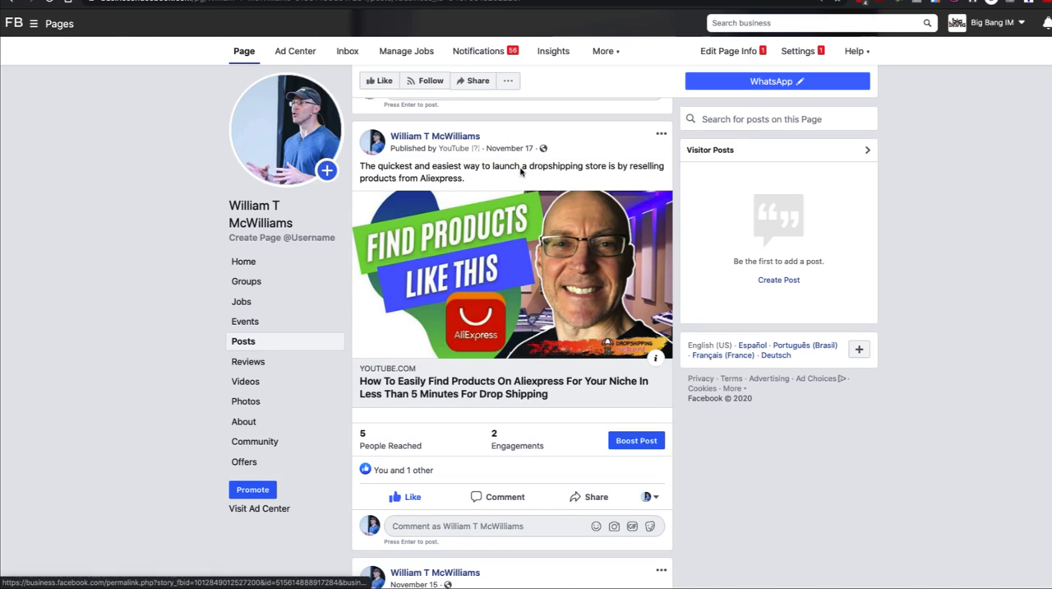
mouse_move(510, 148)
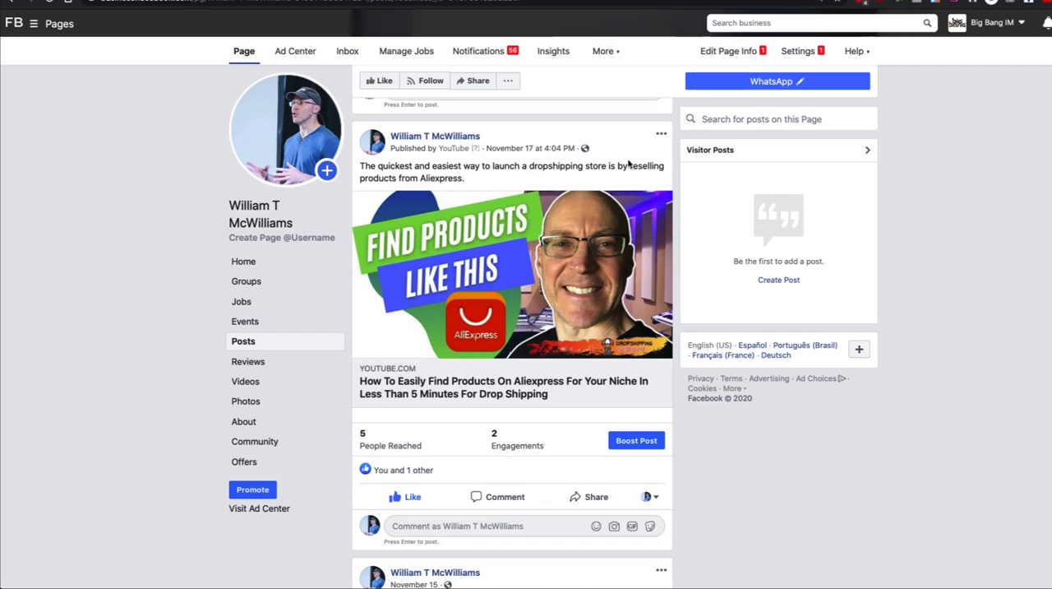
left_click(661, 133)
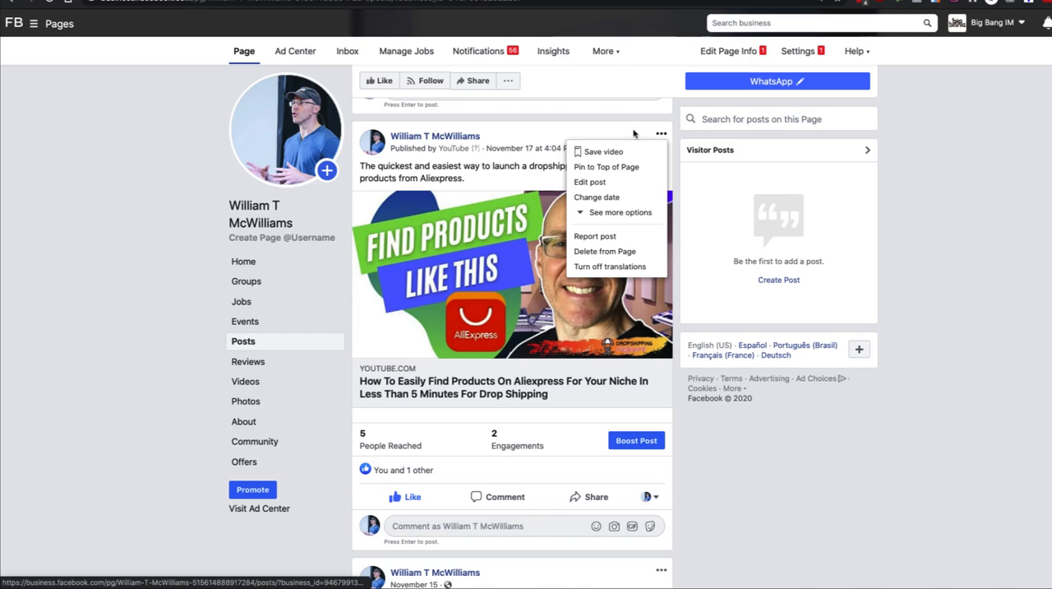
mouse_move(612, 124)
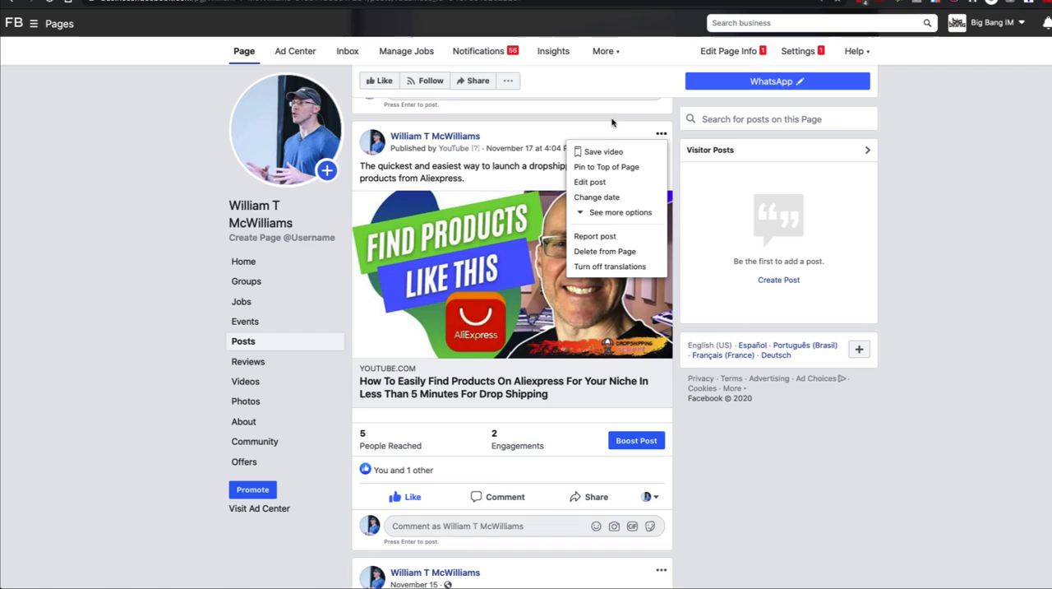
left_click(606, 115)
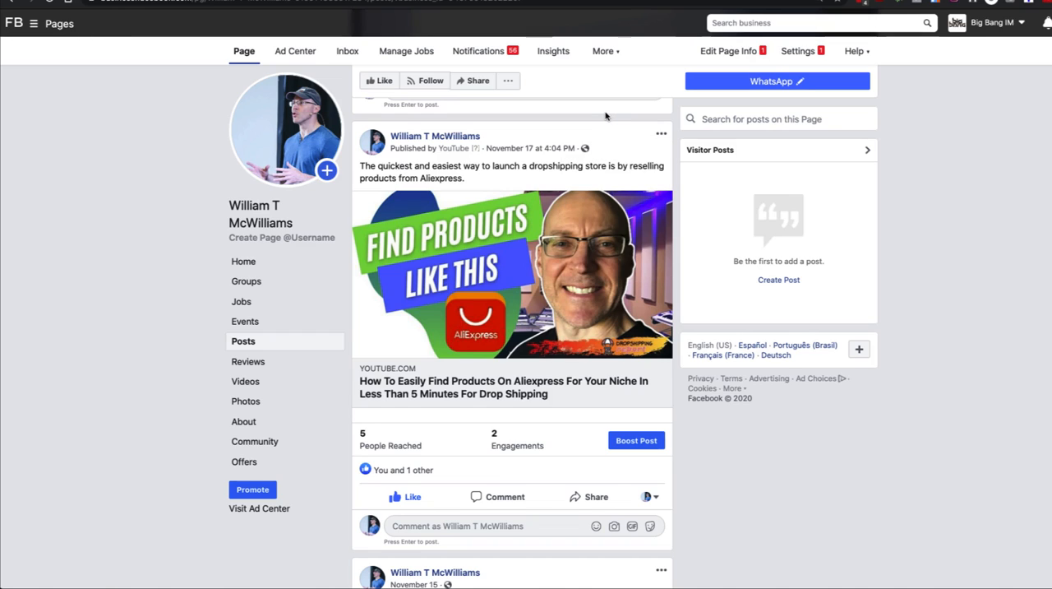
mouse_move(542, 144)
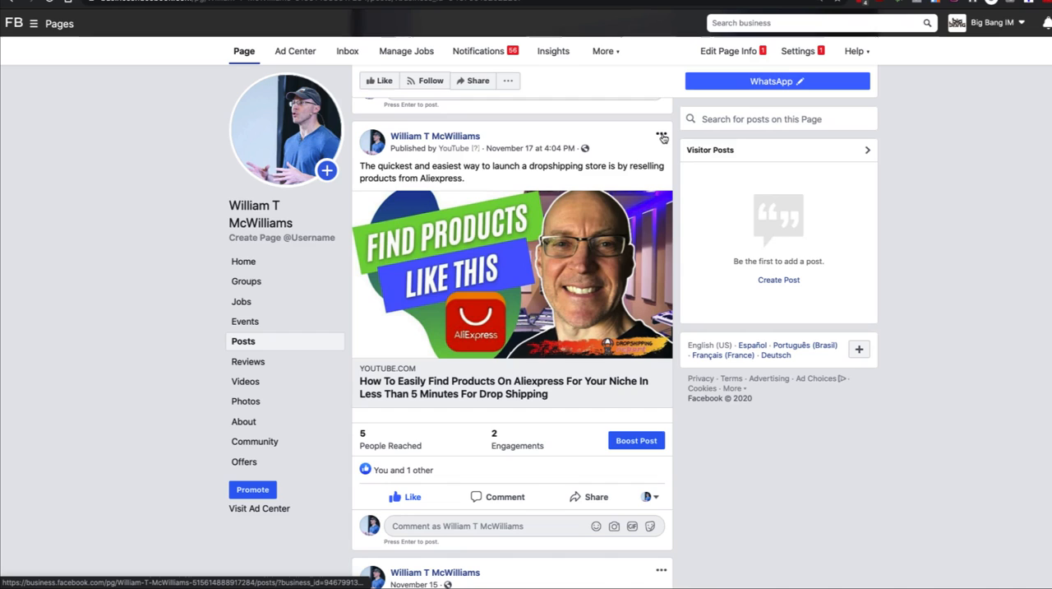
left_click(661, 136)
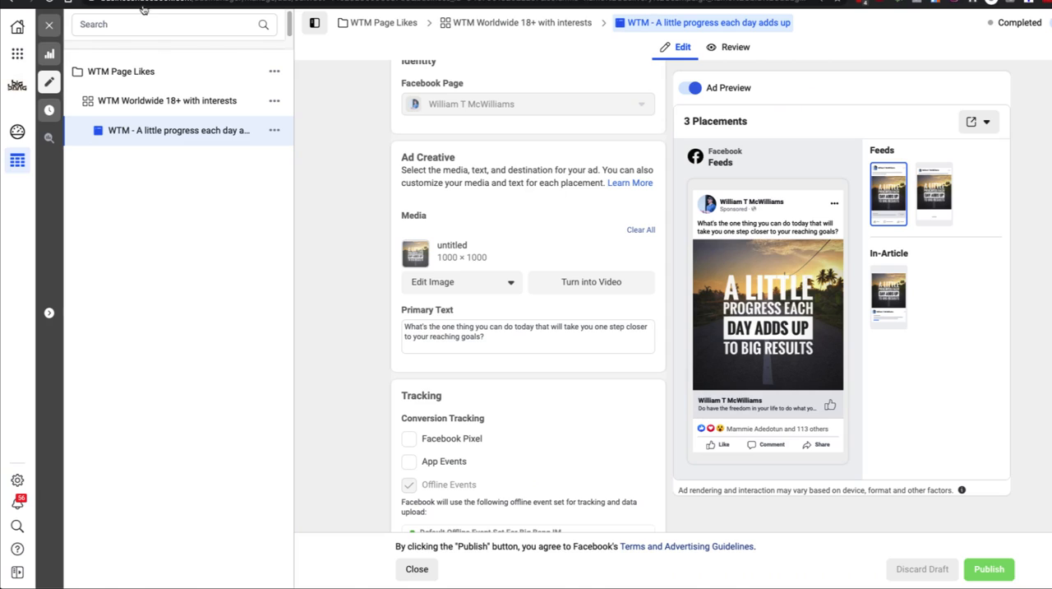
mouse_move(281, 238)
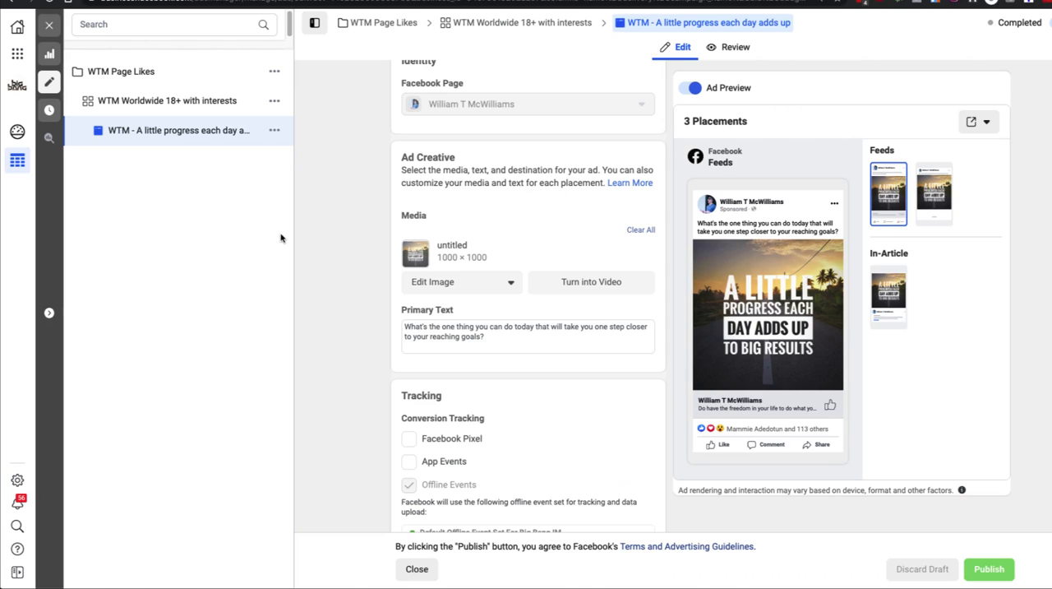
mouse_move(575, 323)
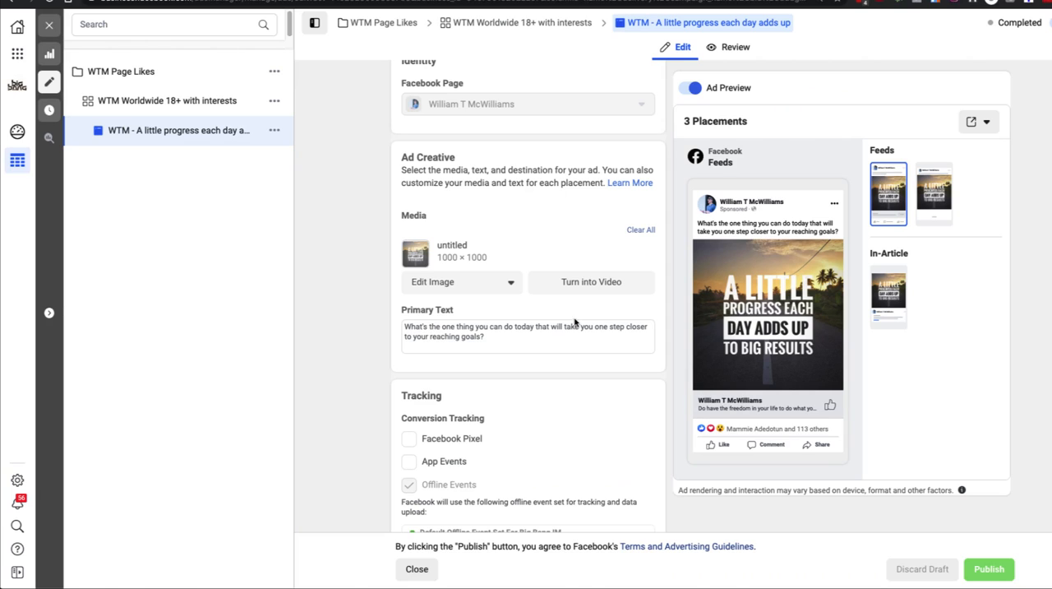
mouse_move(645, 304)
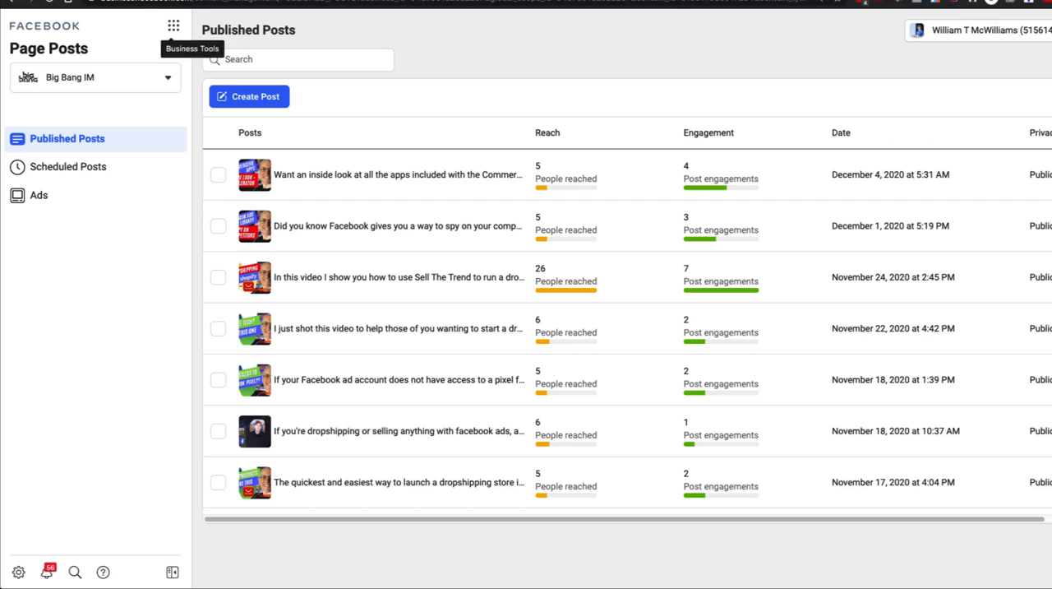
mouse_move(126, 14)
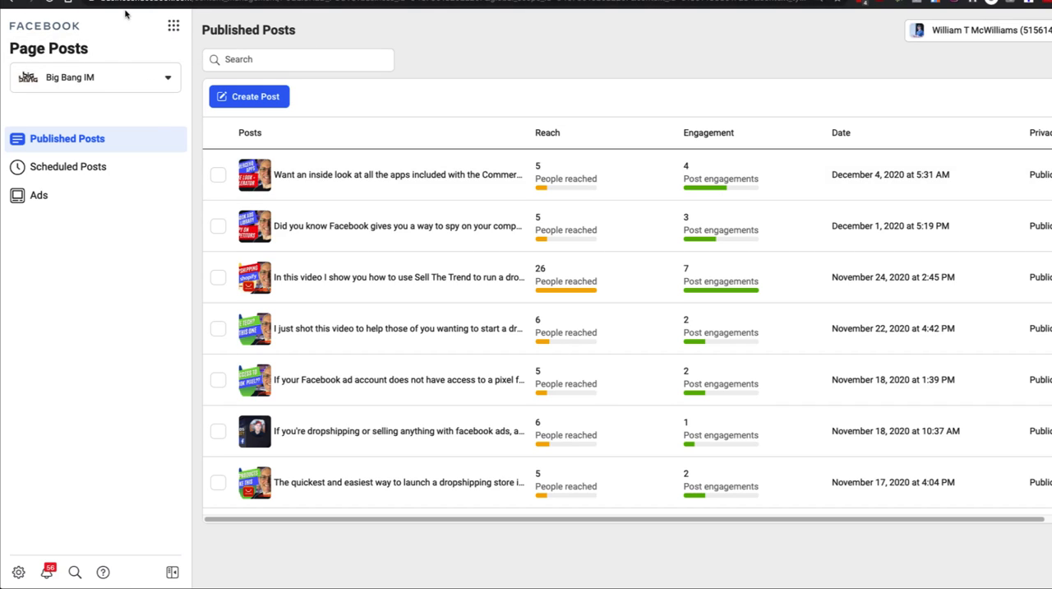
mouse_move(173, 25)
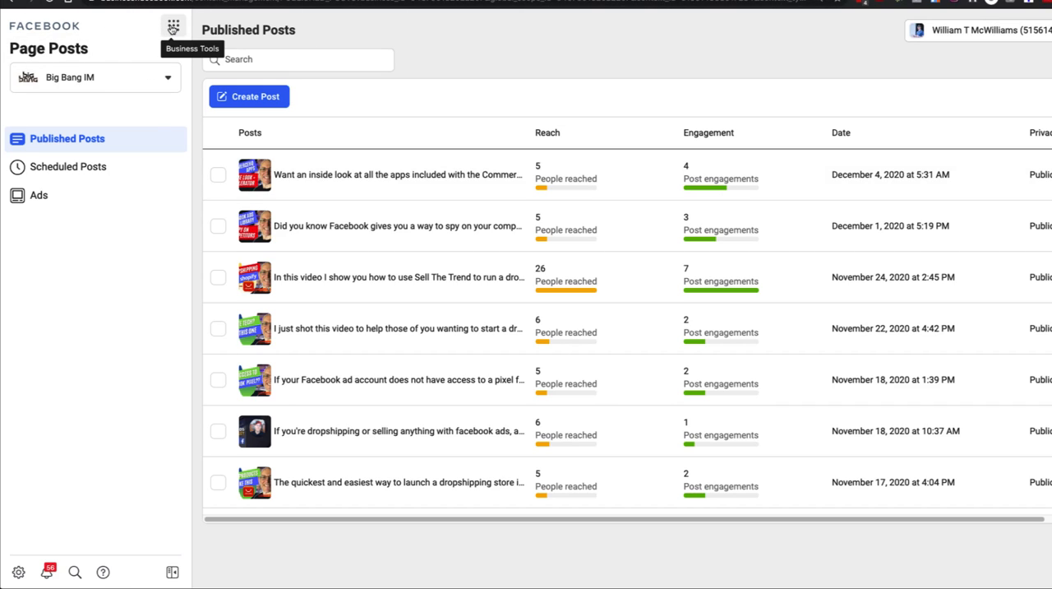
Return to the page's posts via business tools and switch to its Ads list
left_click(172, 24)
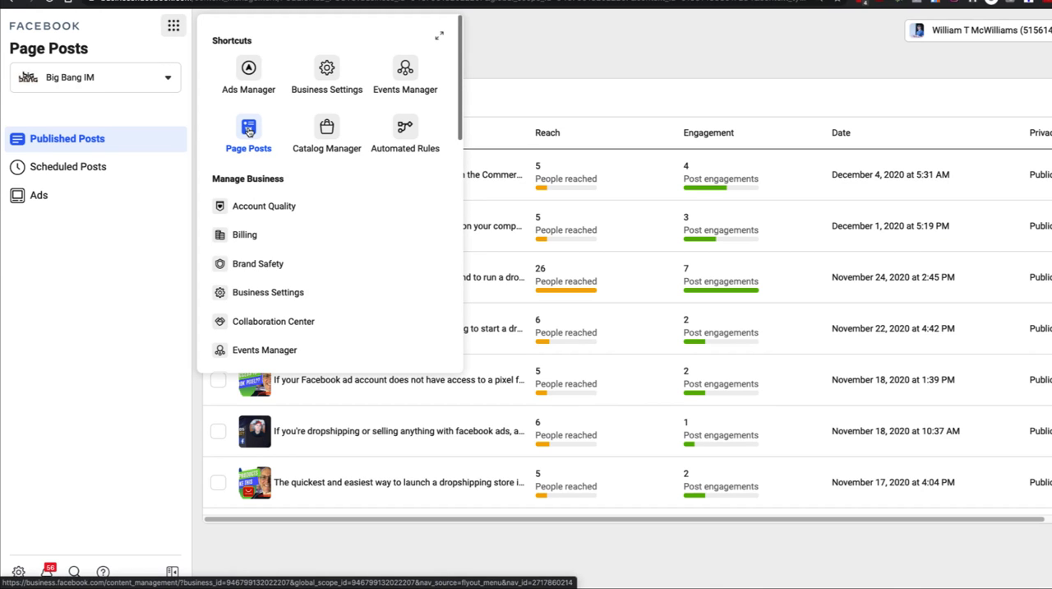
left_click(247, 131)
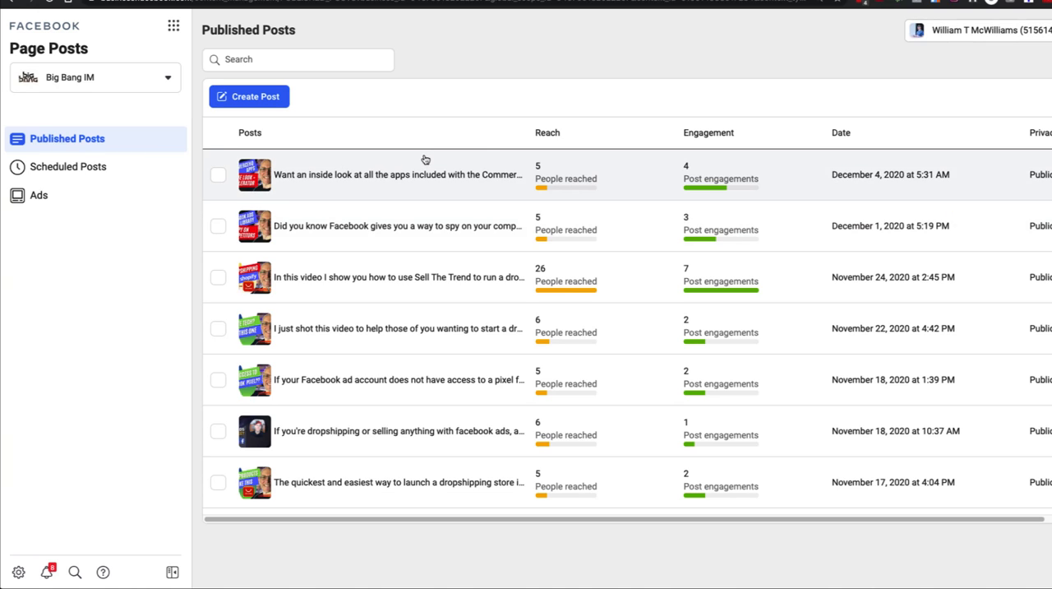
mouse_move(1049, 191)
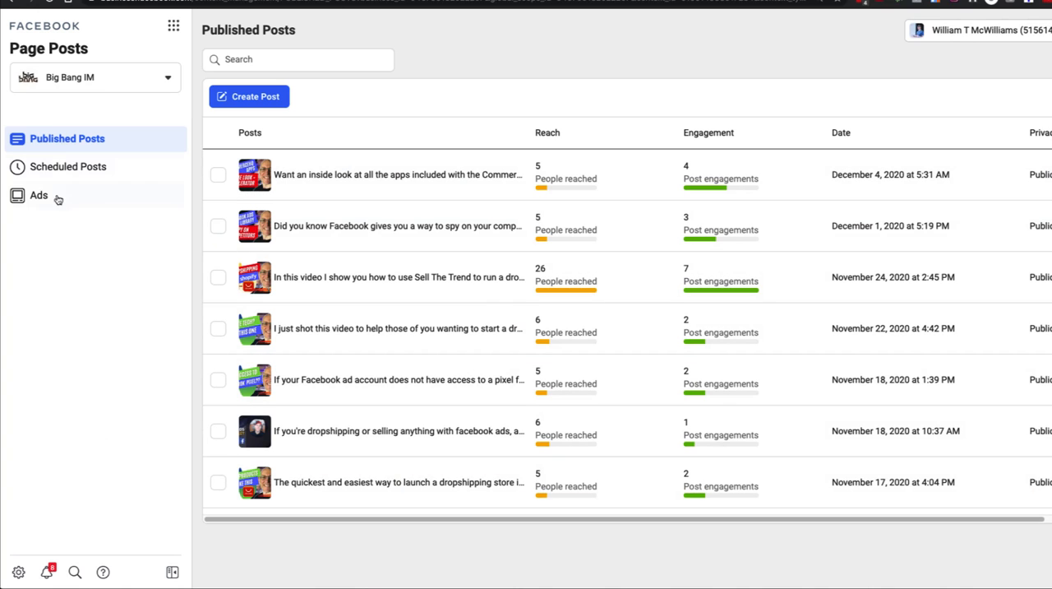
mouse_move(38, 196)
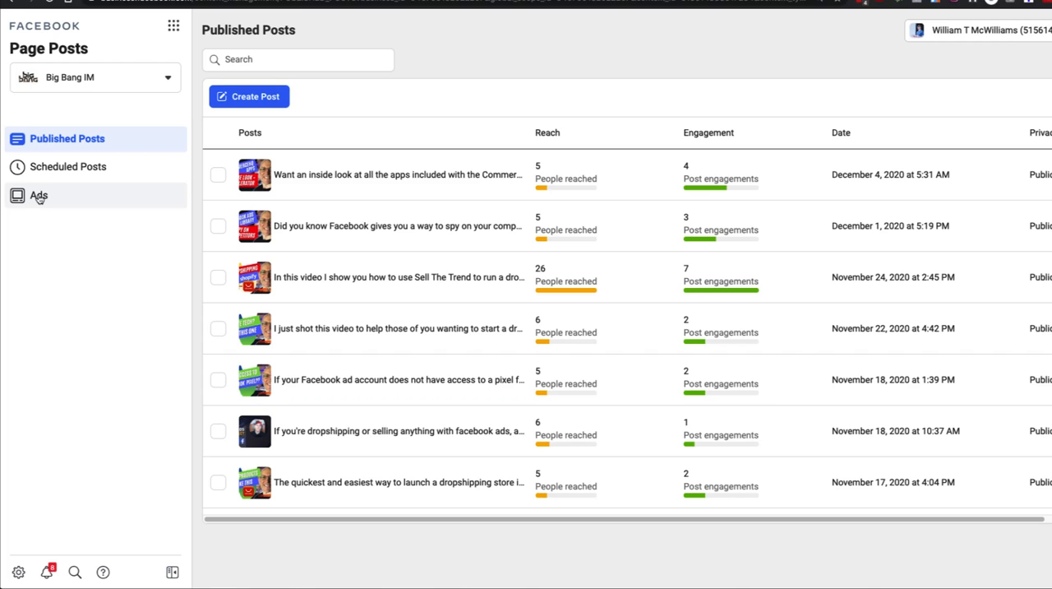
left_click(39, 196)
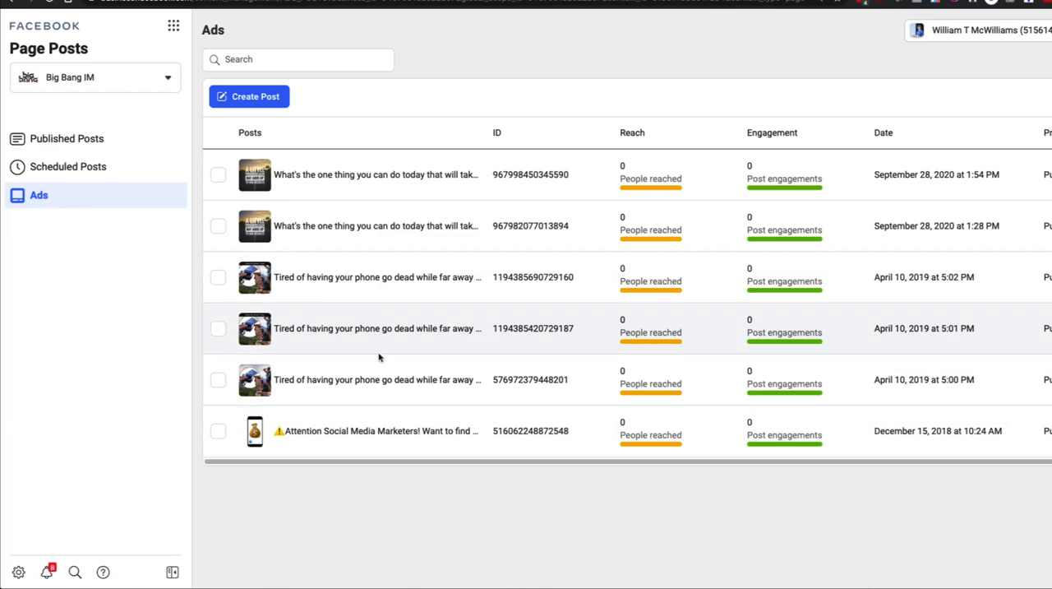
mouse_move(1034, 153)
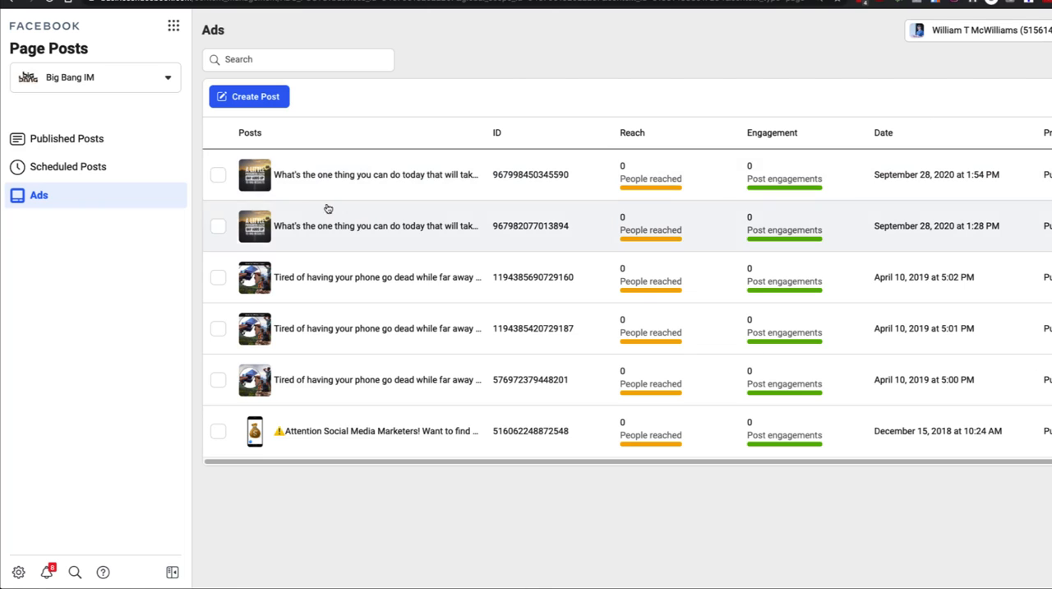
mouse_move(345, 175)
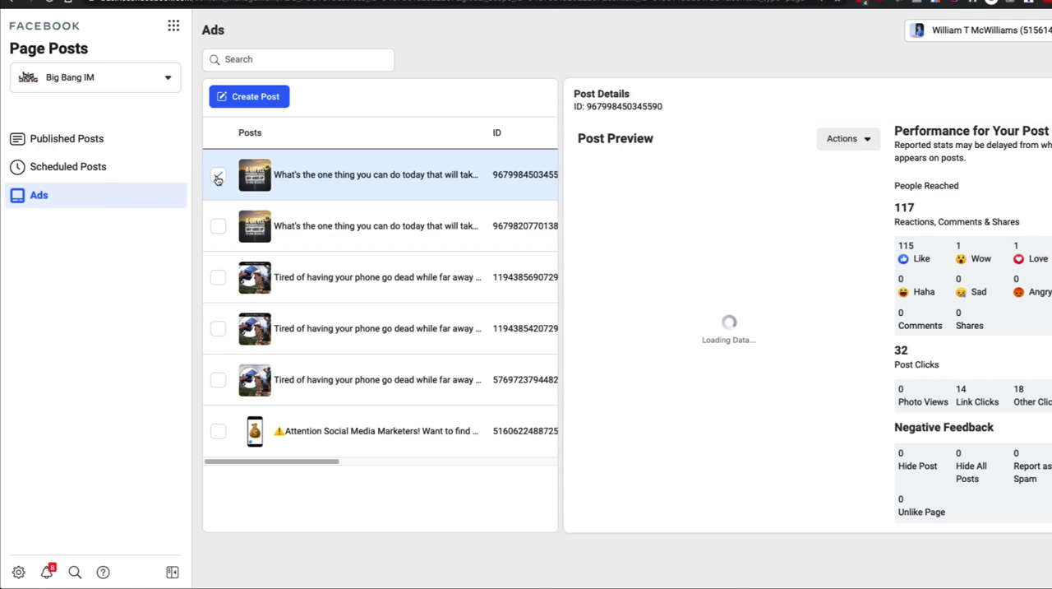
Show the newest ad post's details, preview and reach figures beside the list
left_click(218, 174)
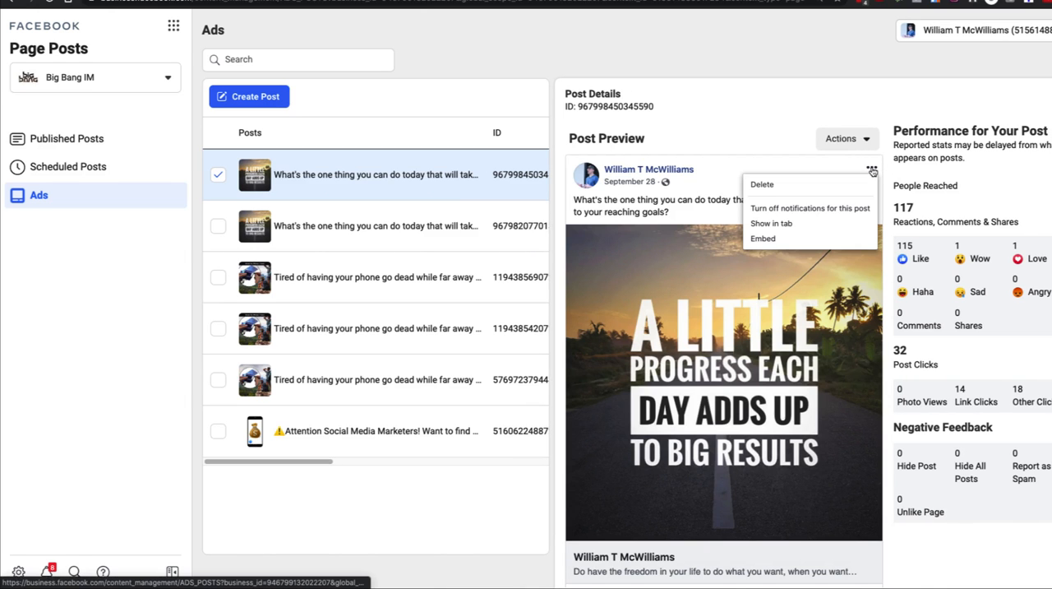
mouse_move(763, 238)
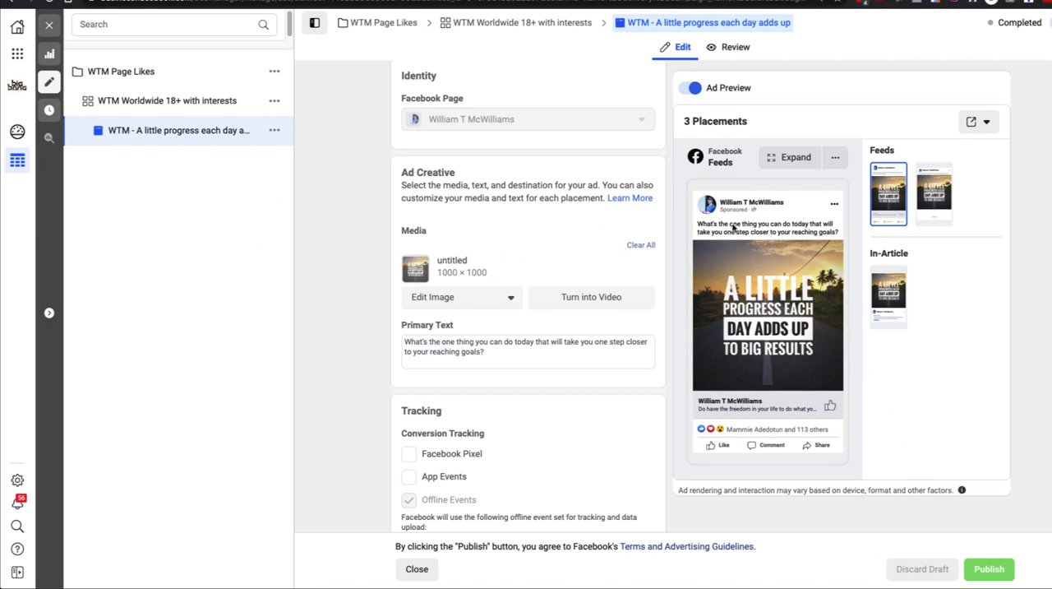
mouse_move(779, 243)
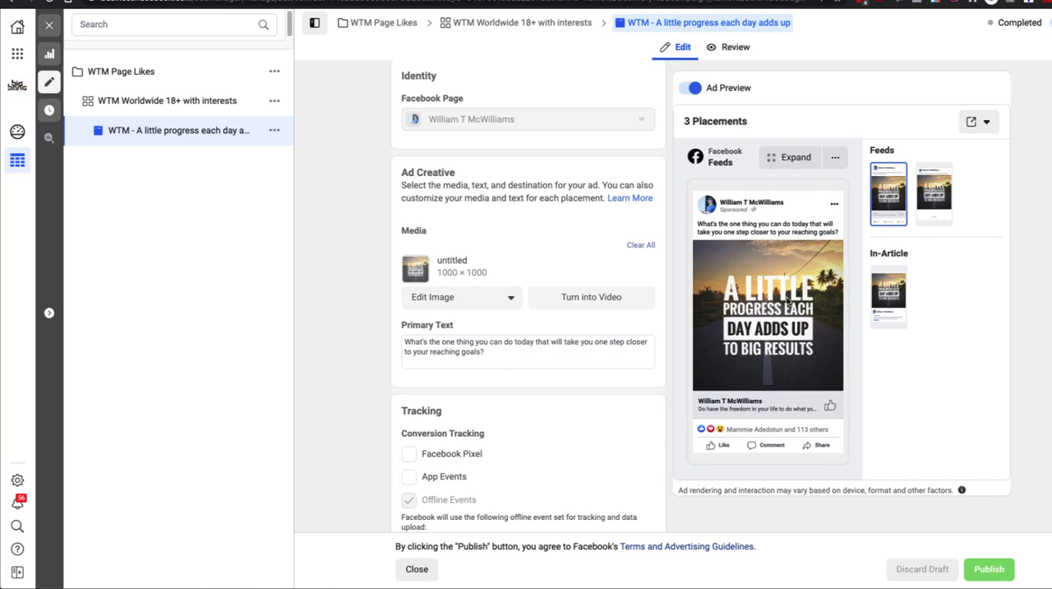
mouse_move(763, 249)
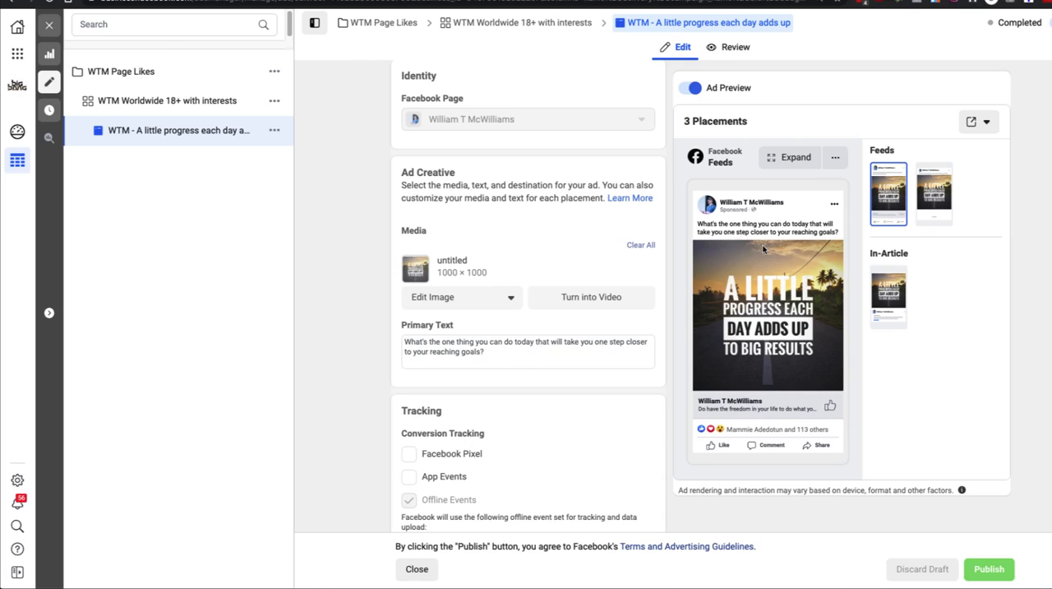
mouse_move(274, 100)
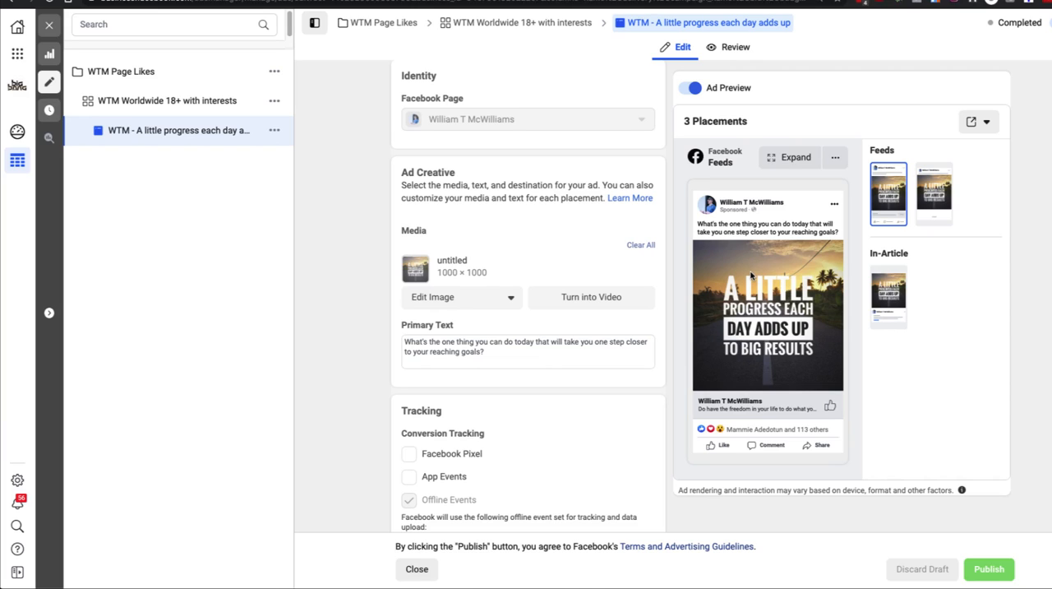
mouse_move(833, 136)
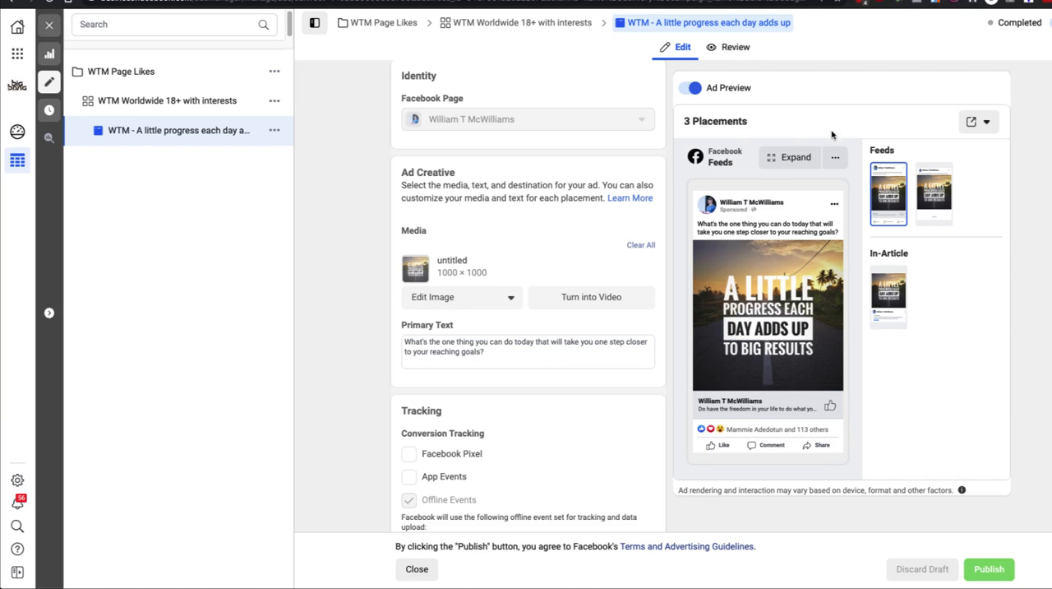
mouse_move(150, 90)
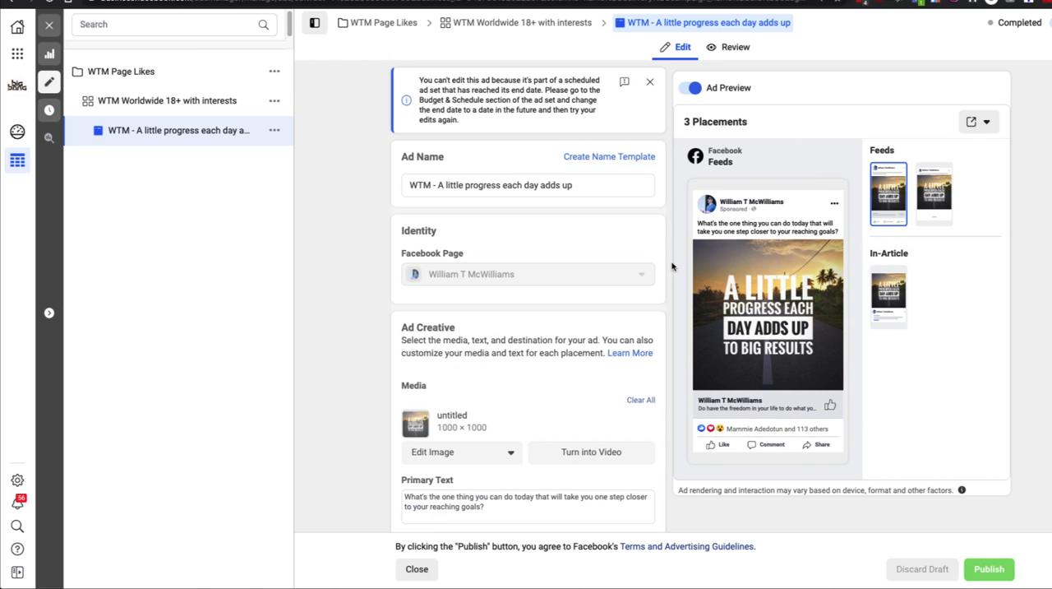
mouse_move(141, 100)
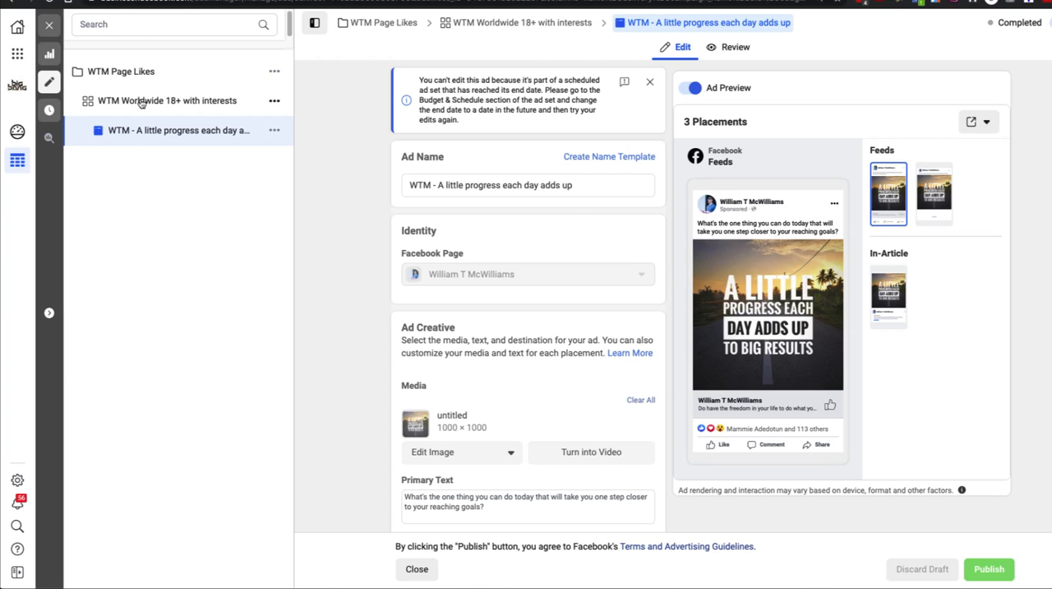
Scroll through the ad's edit form and read the ad-set end-date warning
scroll("down", 3)
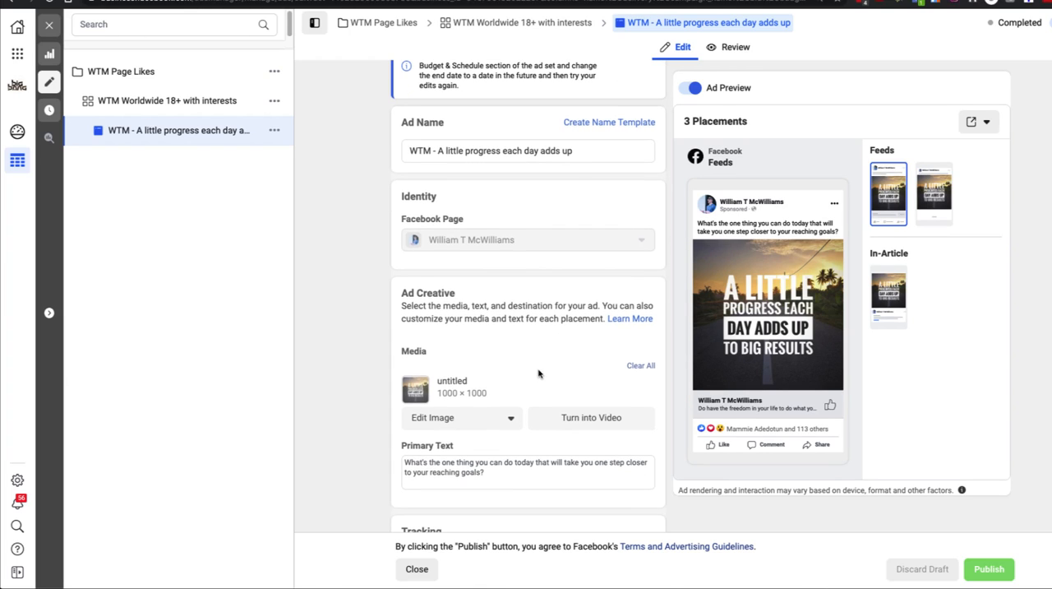
scroll("down", 3)
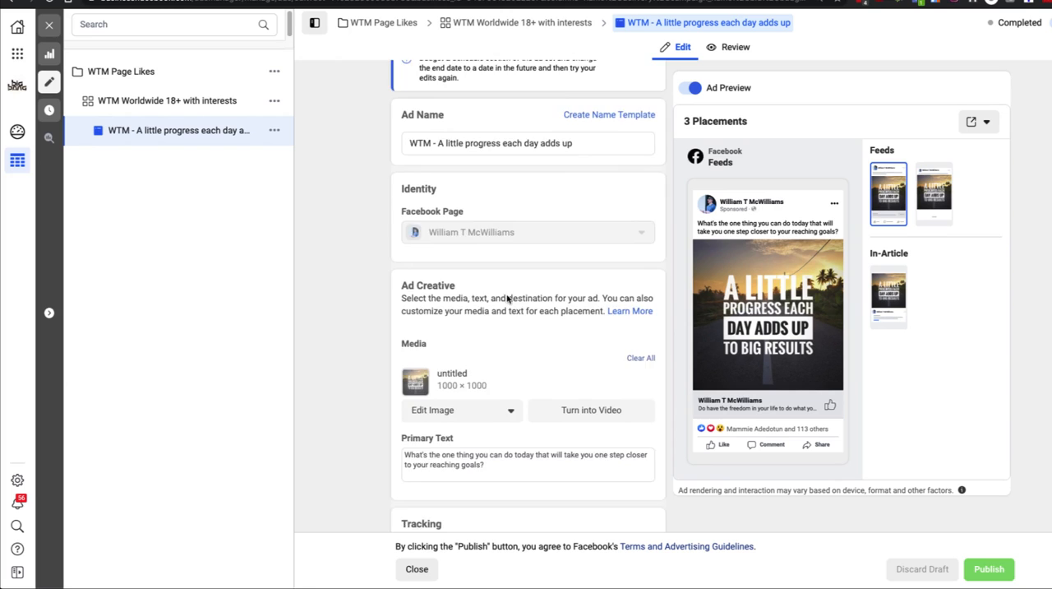
scroll("down", 3)
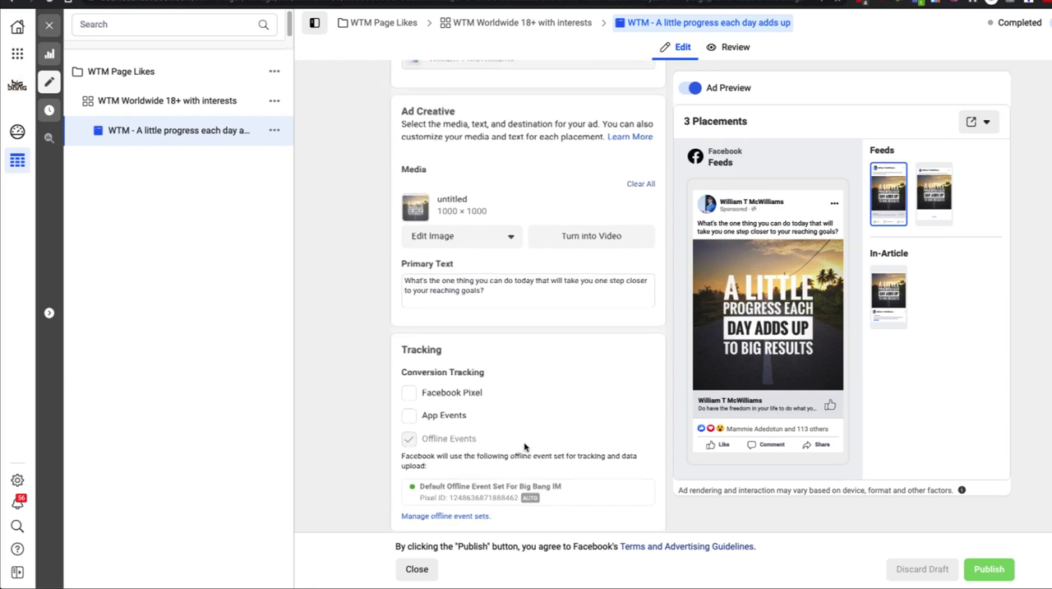
scroll("up", 3)
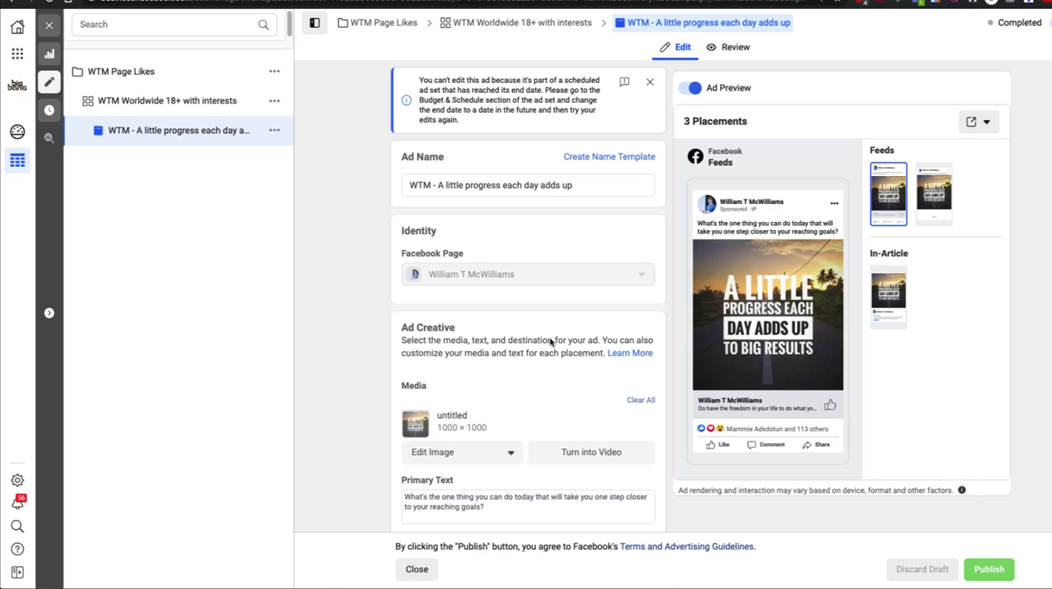
mouse_move(499, 321)
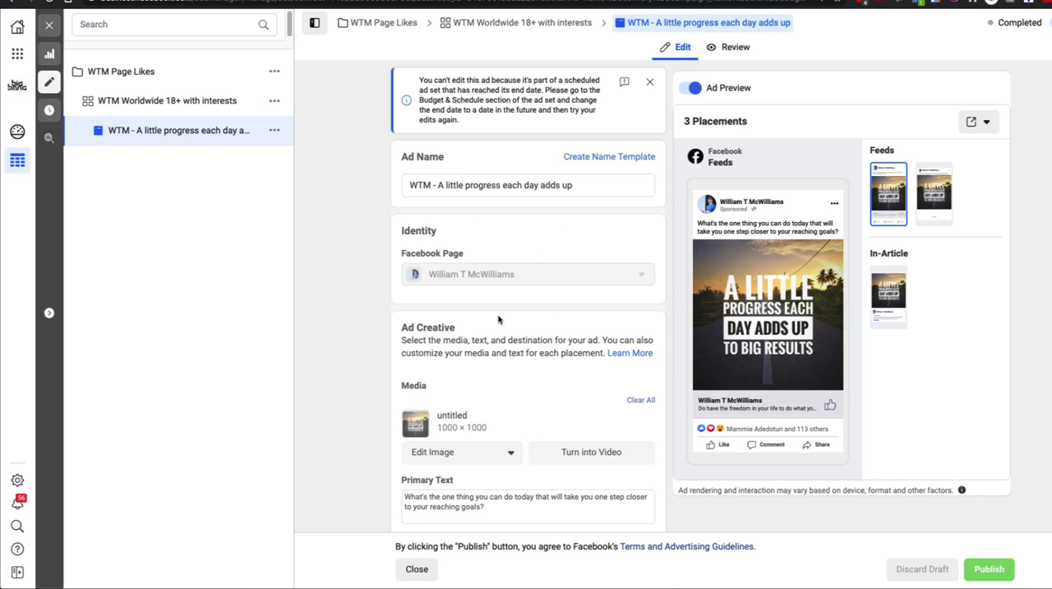
mouse_move(517, 274)
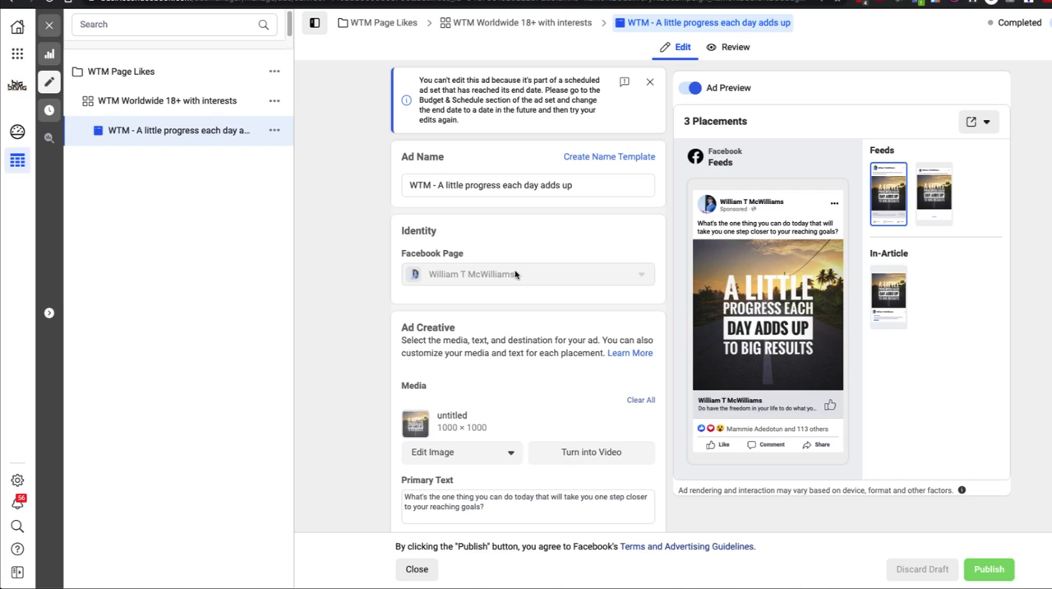
mouse_move(485, 421)
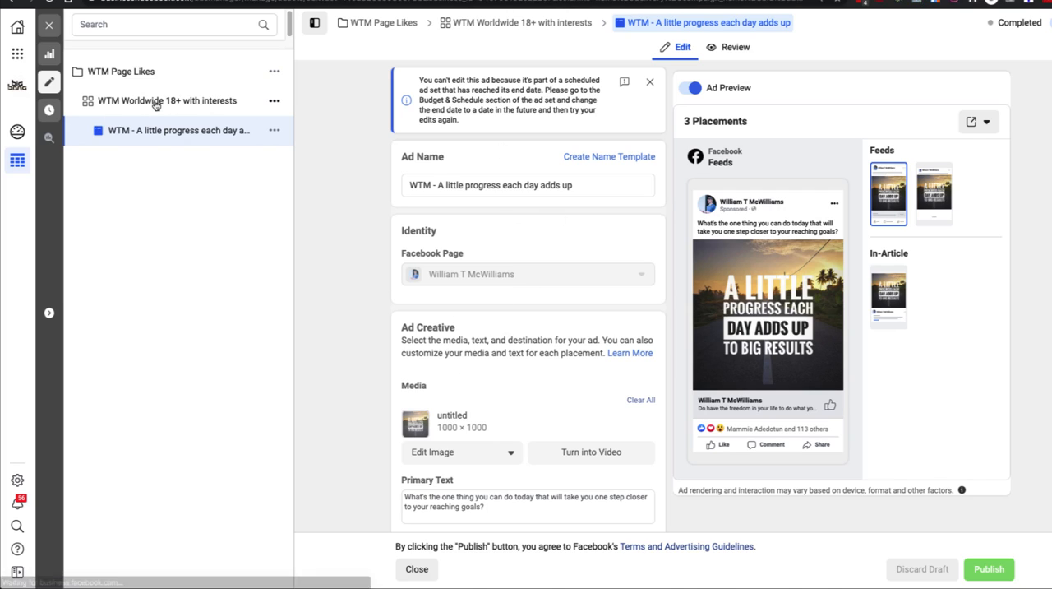
Remove the end date from the WTM Worldwide 18+ with interests ad set
left_click(167, 100)
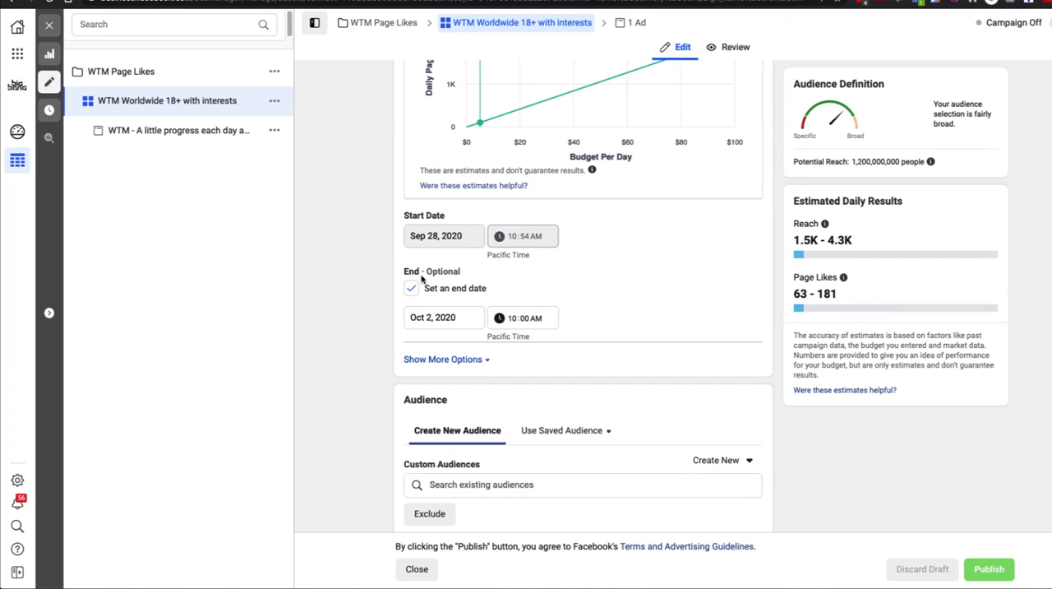
left_click(411, 288)
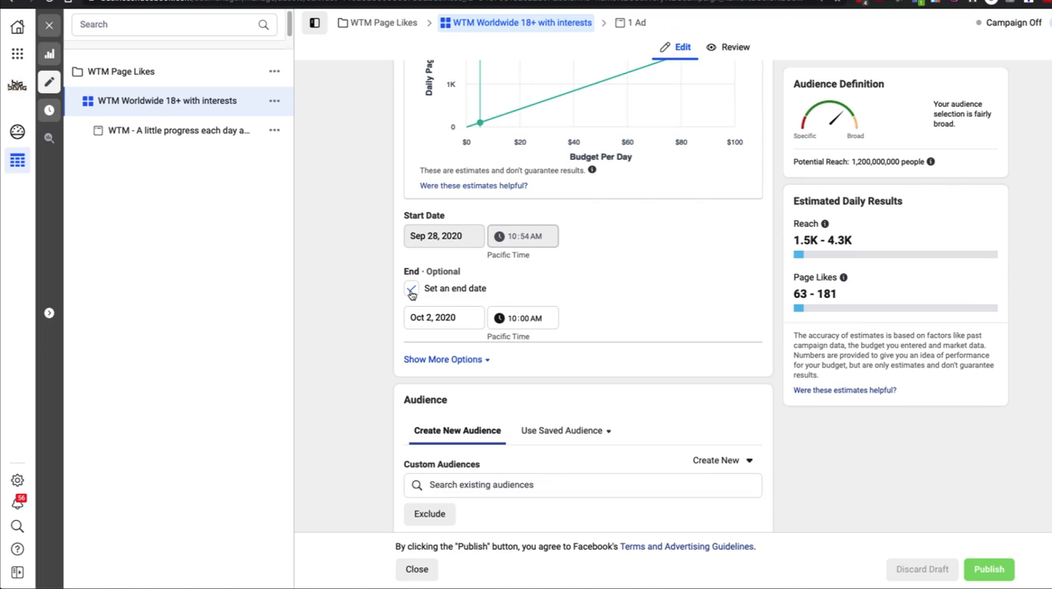
left_click(411, 287)
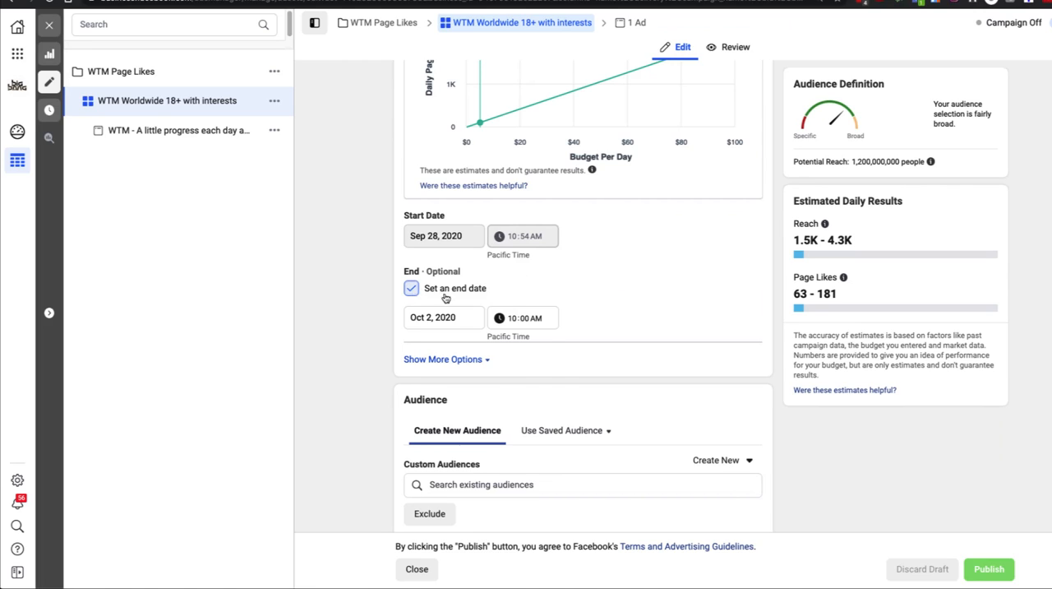
left_click(411, 288)
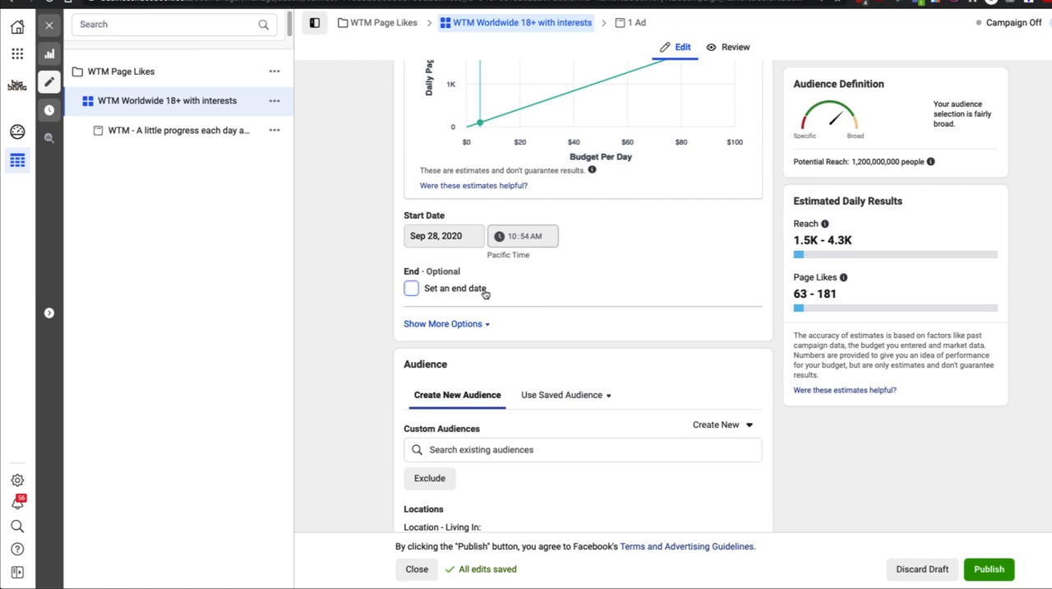
mouse_move(177, 130)
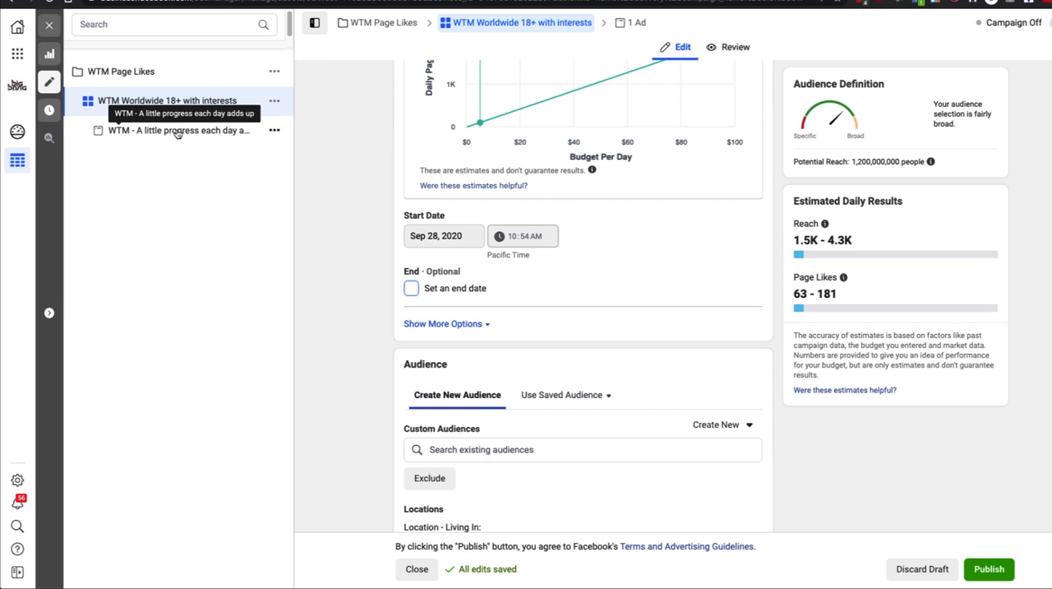
Correct the ad's primary text to end 'closer to reaching your goals?'
left_click(178, 130)
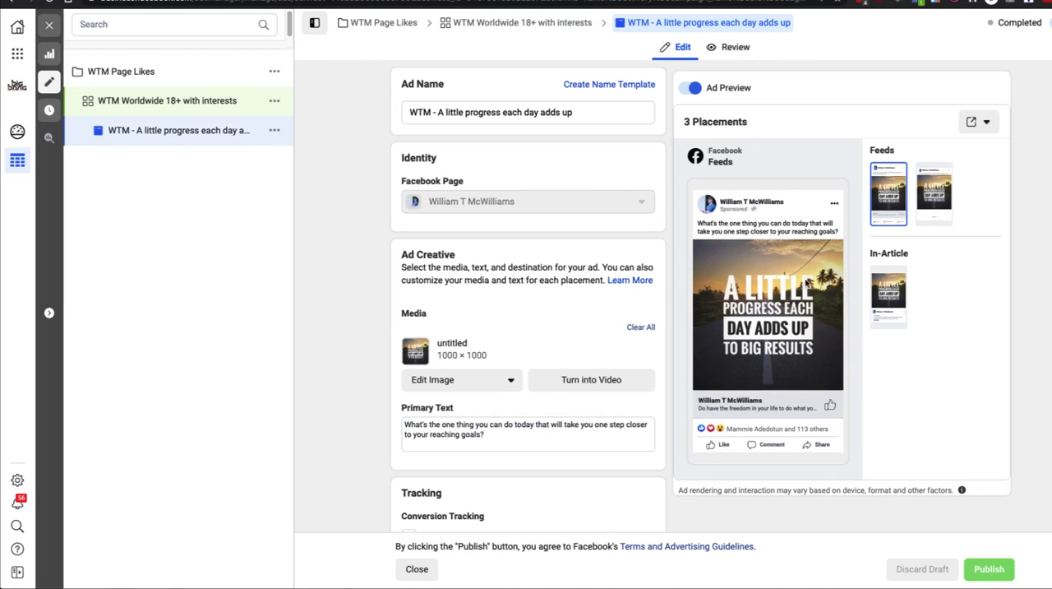
scroll("down", 3)
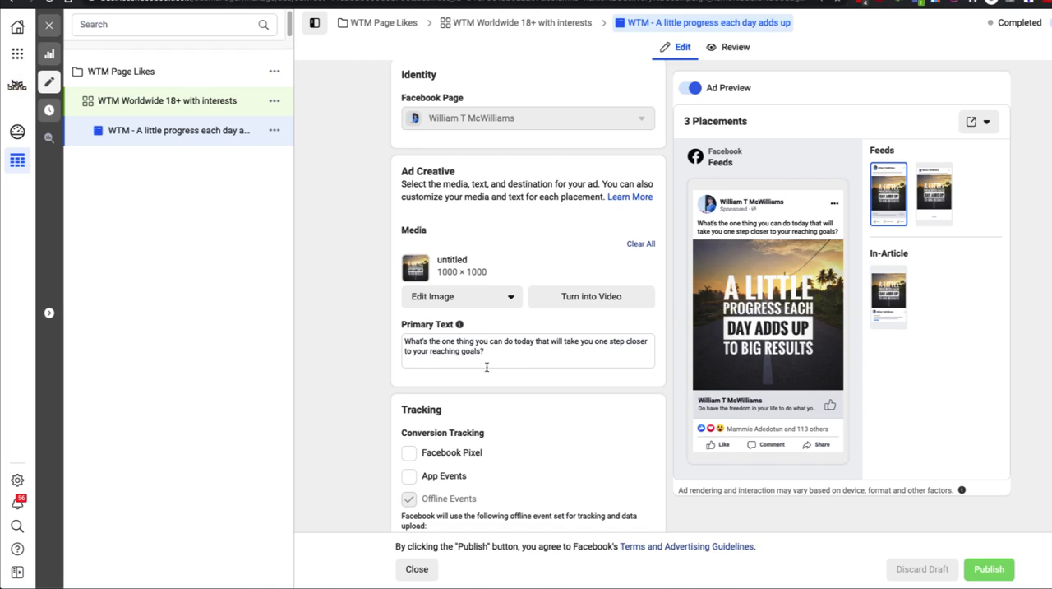
left_click(526, 350)
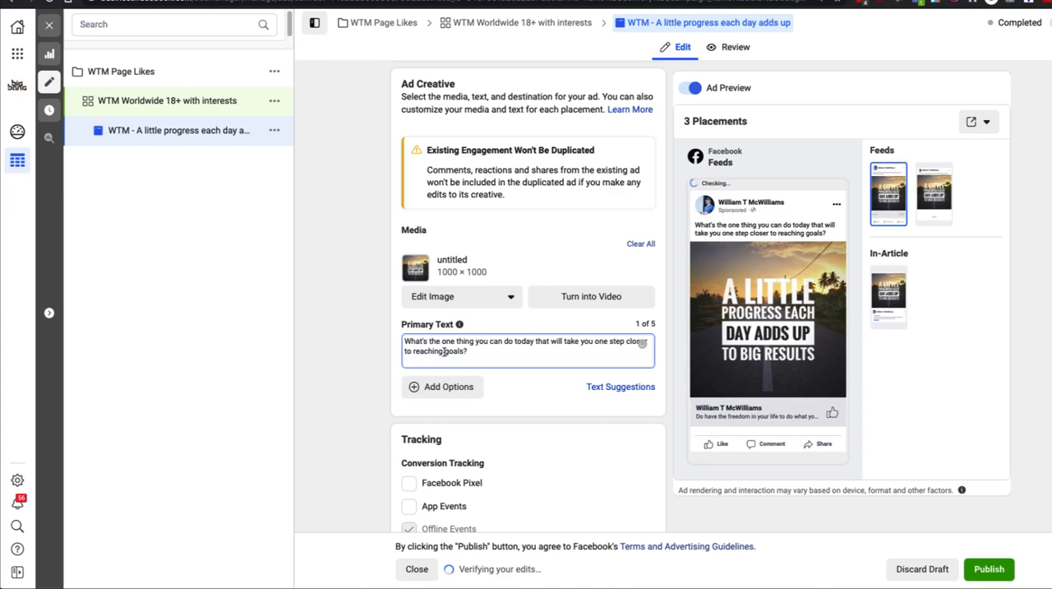
type("your")
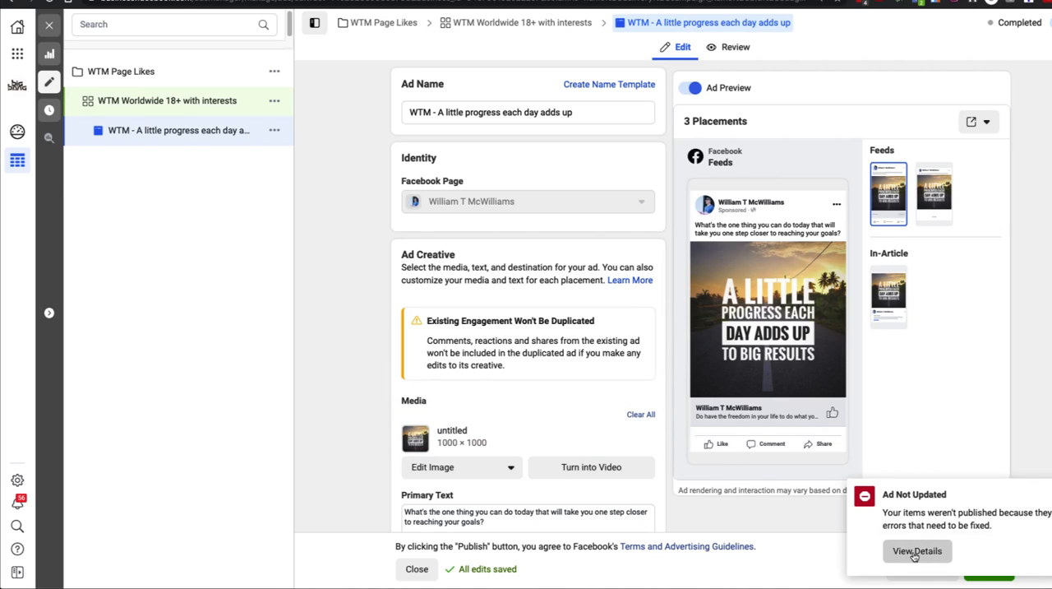
Review and dismiss the 'Ad Not Updated' error details
left_click(917, 551)
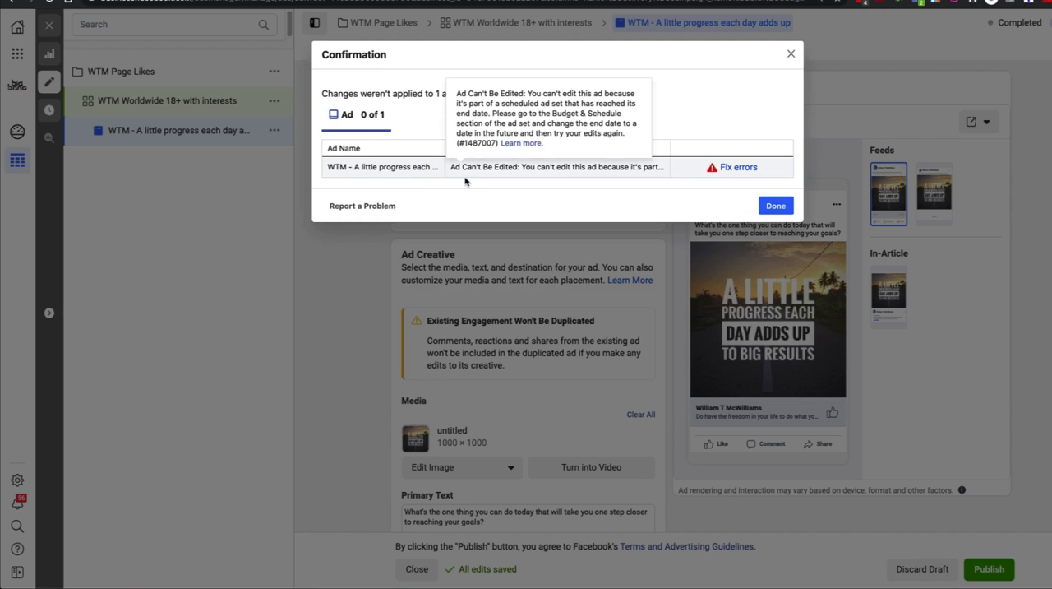
left_click(774, 205)
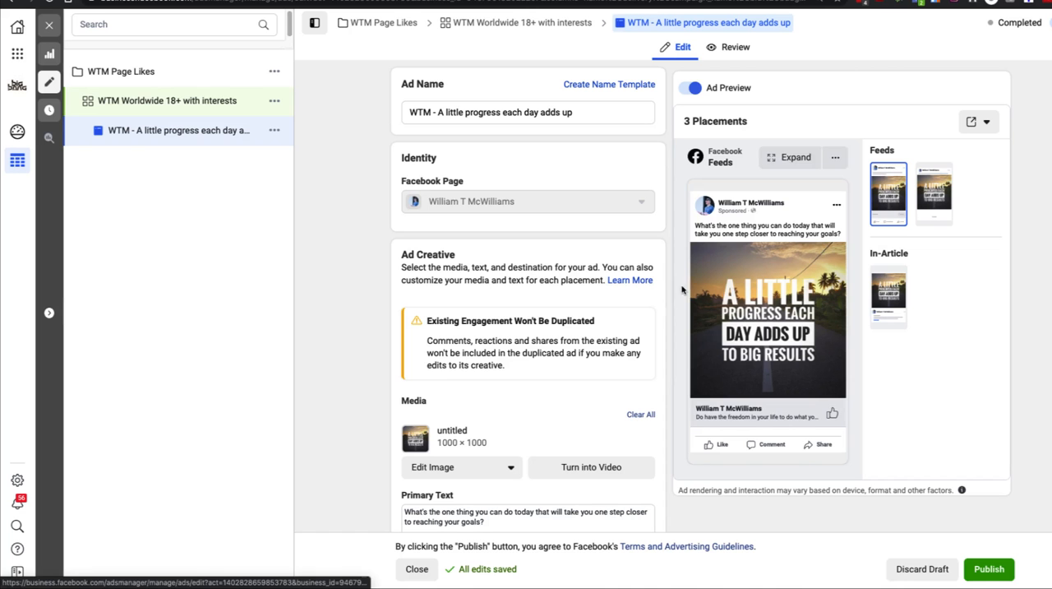
Recheck the ad form and publish the corrected ad again
scroll("down", 3)
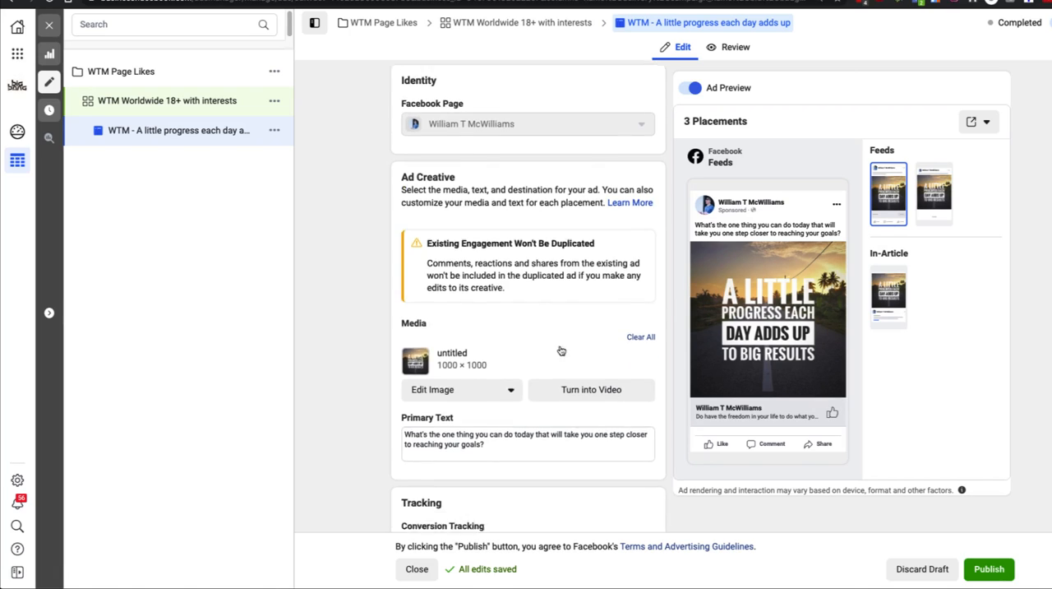
scroll("down", 3)
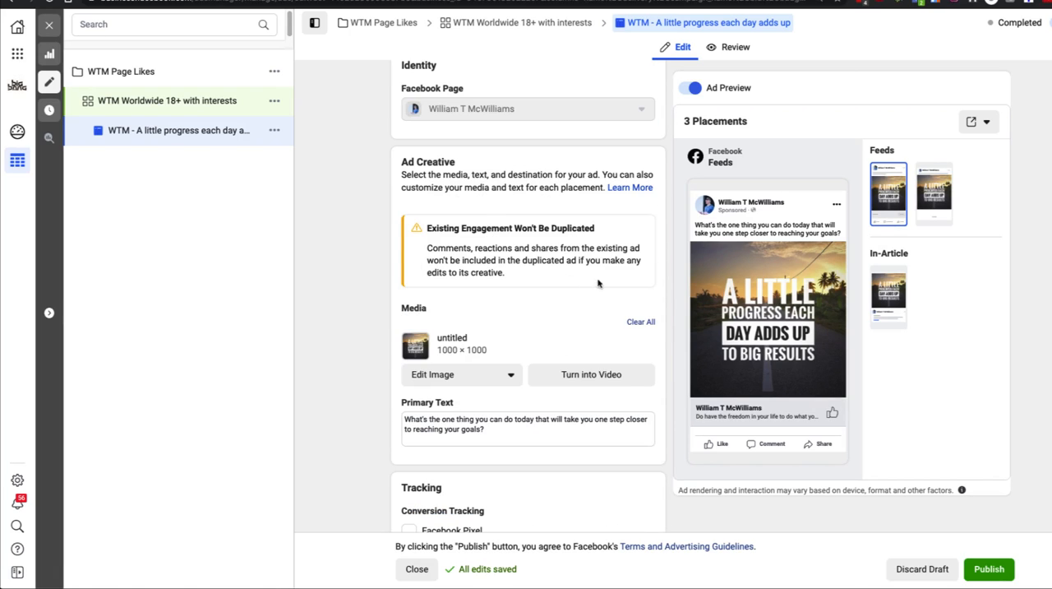
scroll("down", 3)
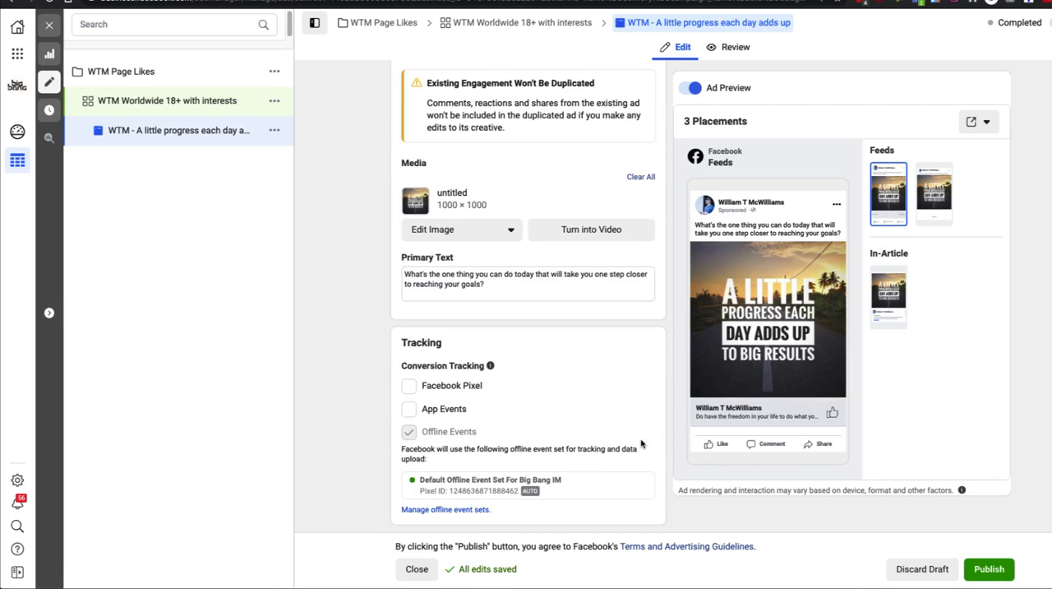
scroll("up", 3)
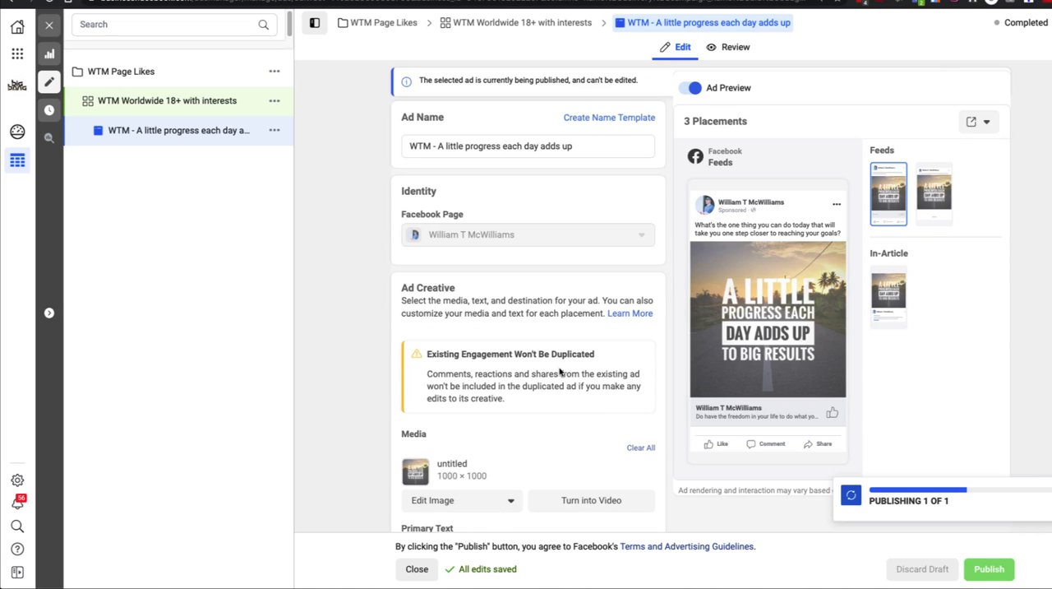
left_click(989, 568)
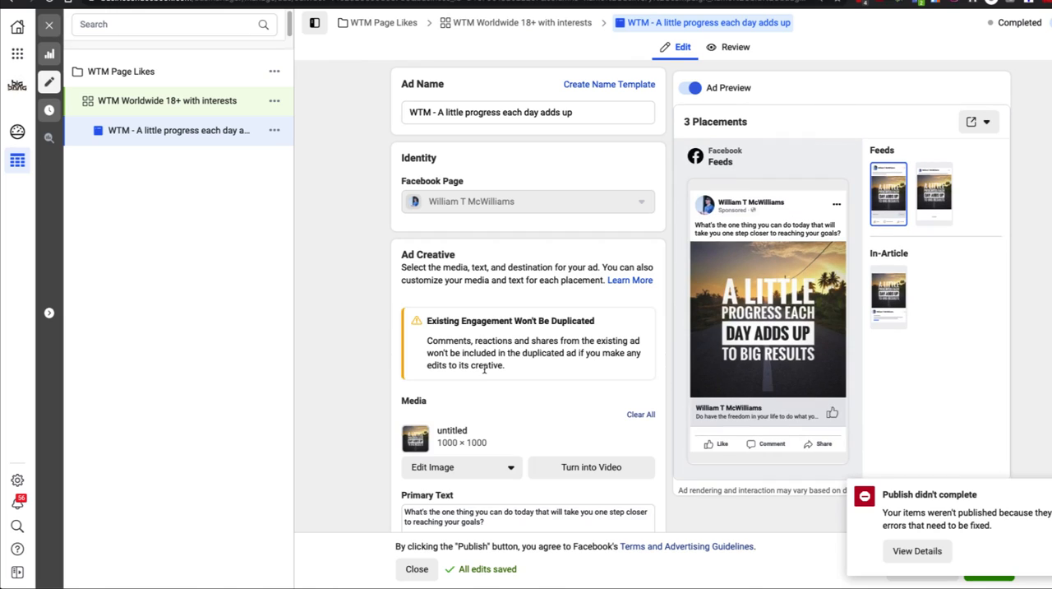
mouse_move(389, 341)
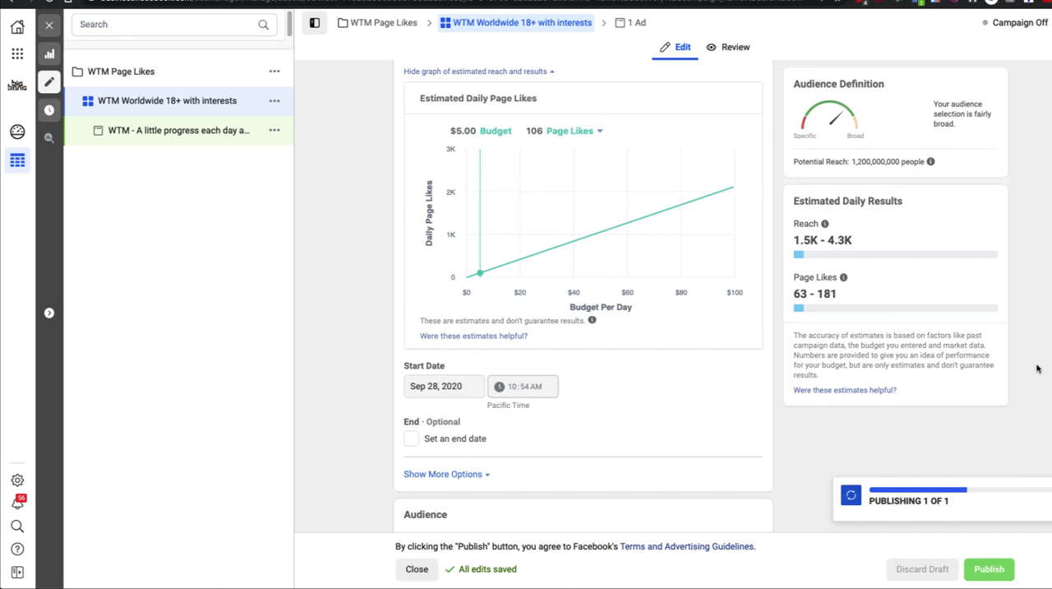
Publish the ad set, then select the ad and confirm it publishes successfully
left_click(989, 568)
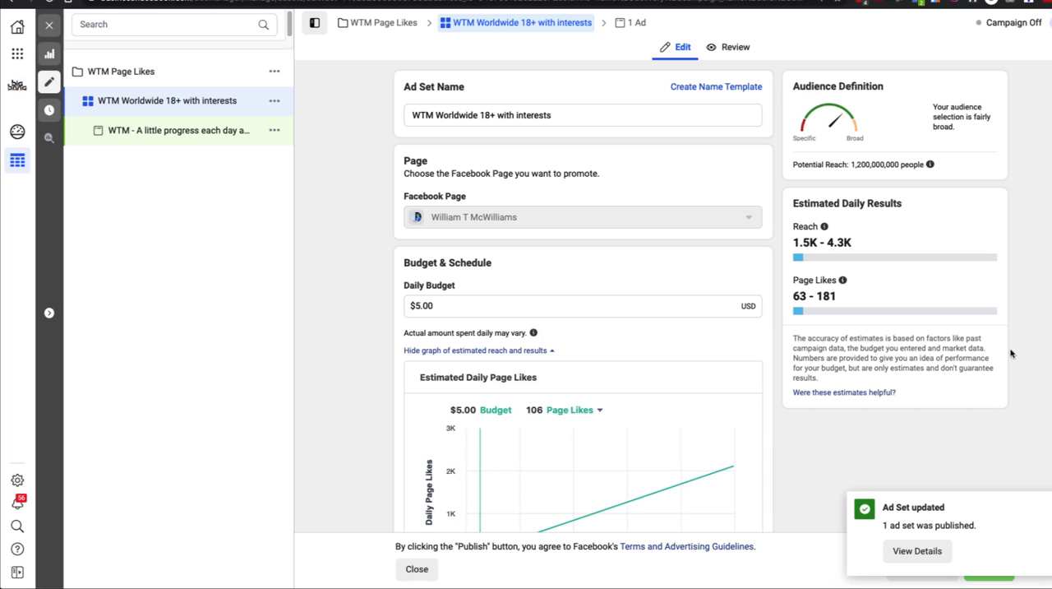
mouse_move(689, 367)
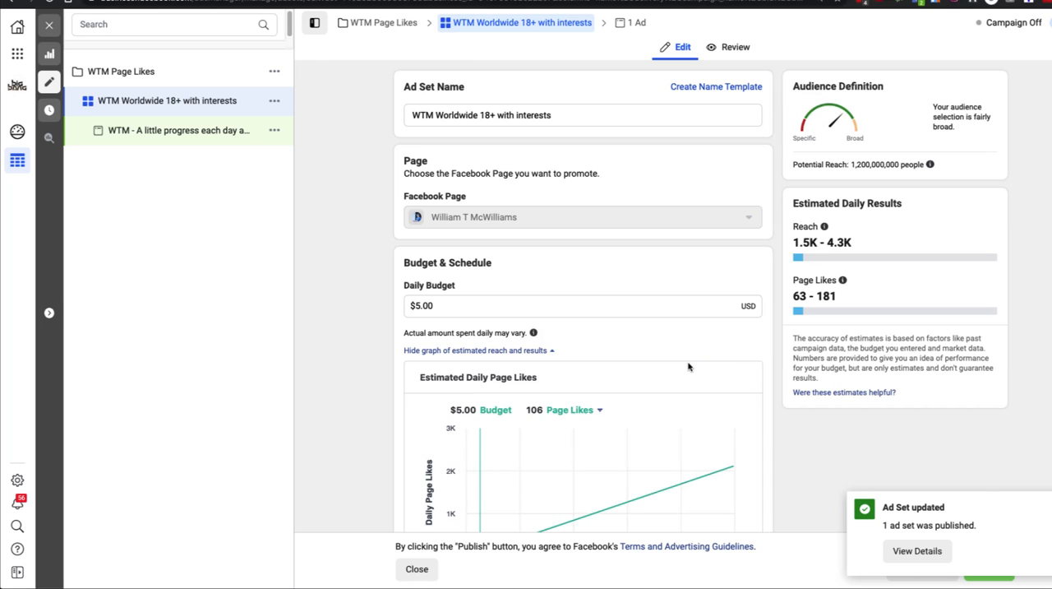
mouse_move(163, 153)
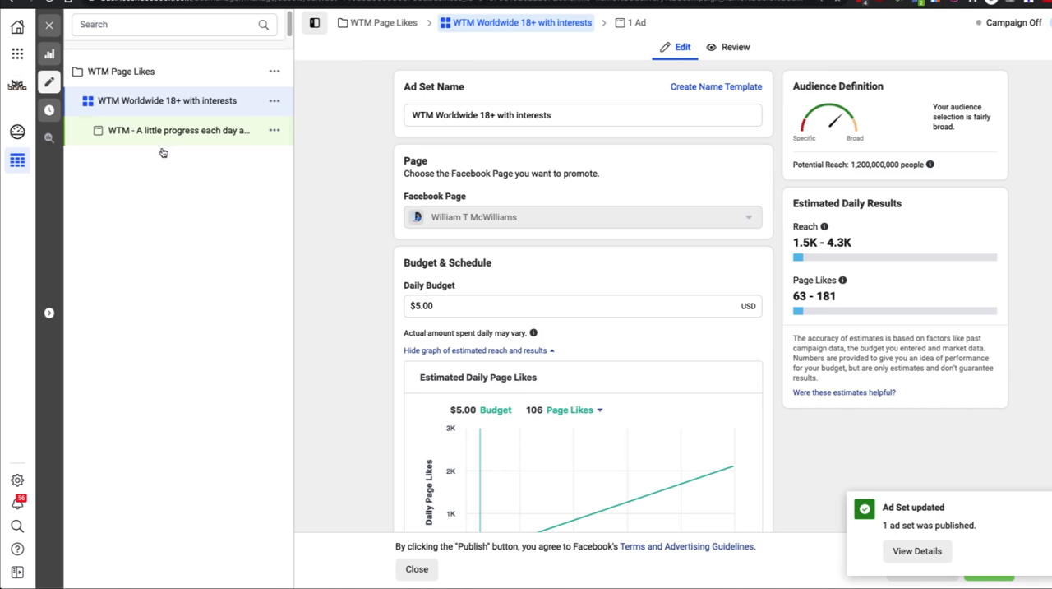
left_click(177, 130)
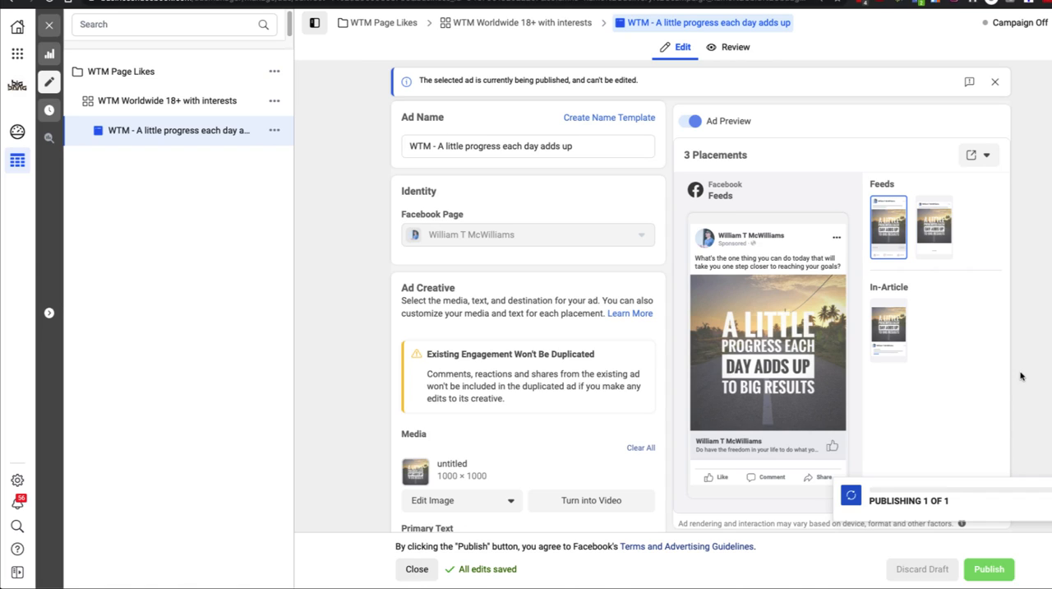
mouse_move(1011, 347)
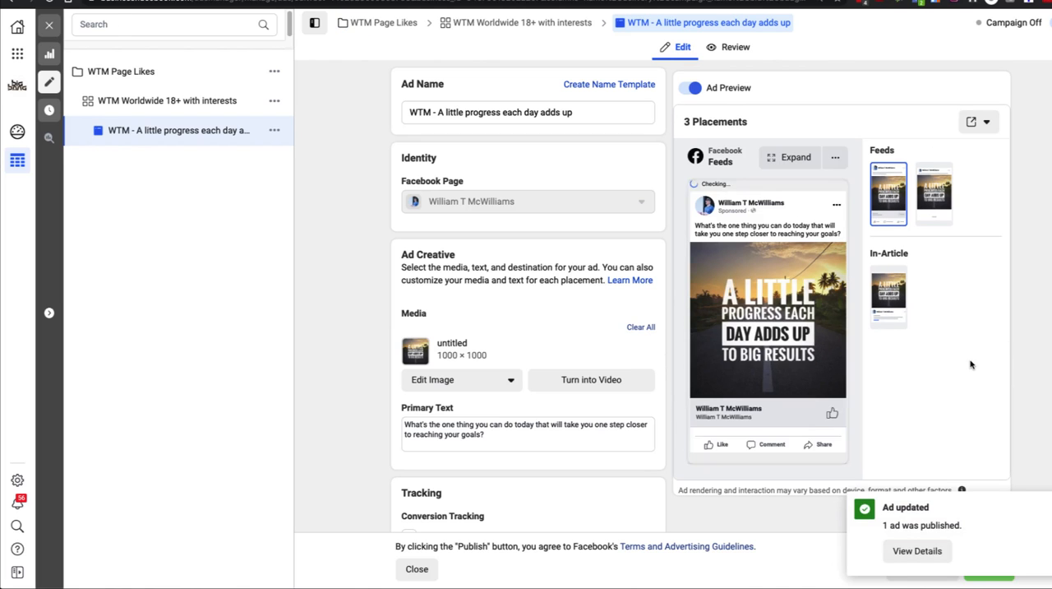
scroll("down", 3)
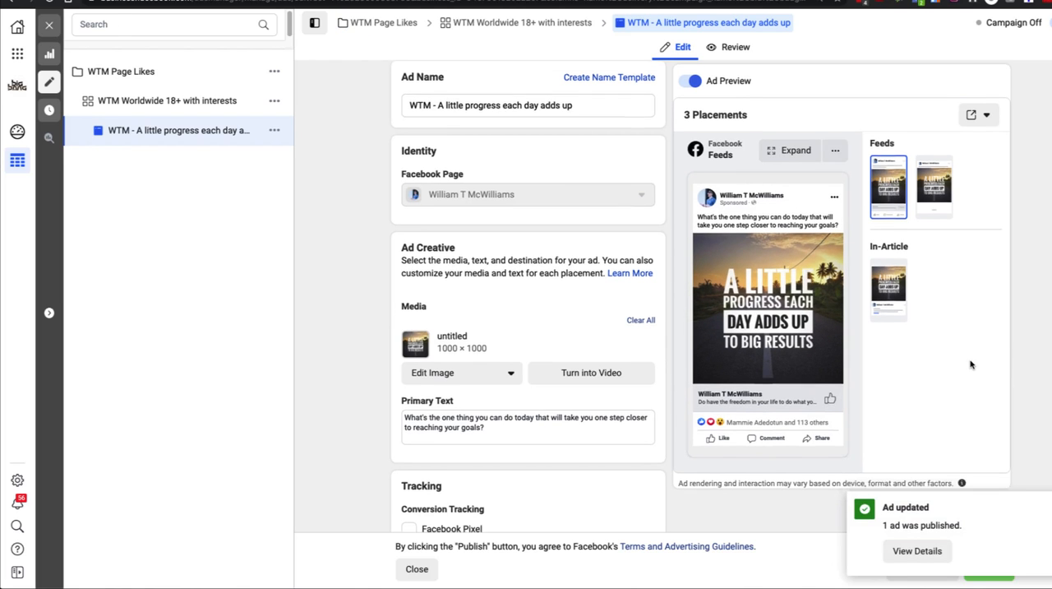
scroll("down", 3)
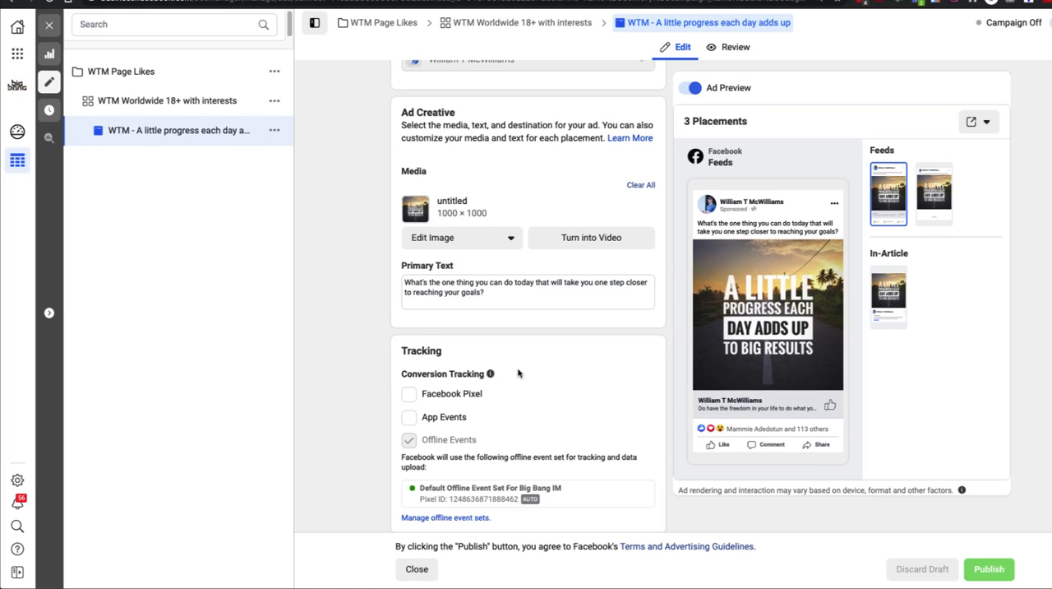
mouse_move(652, 485)
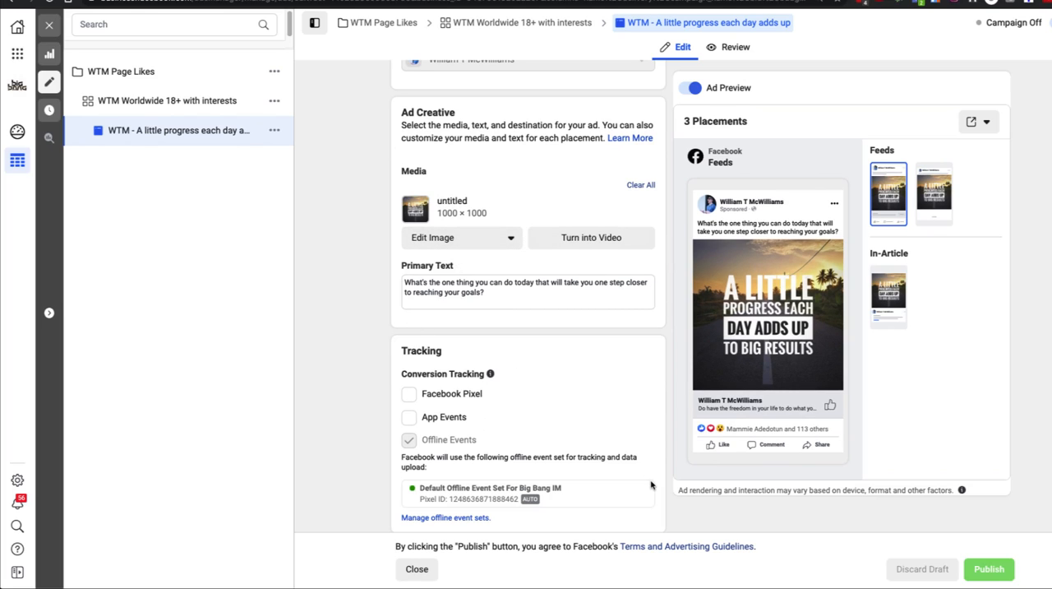